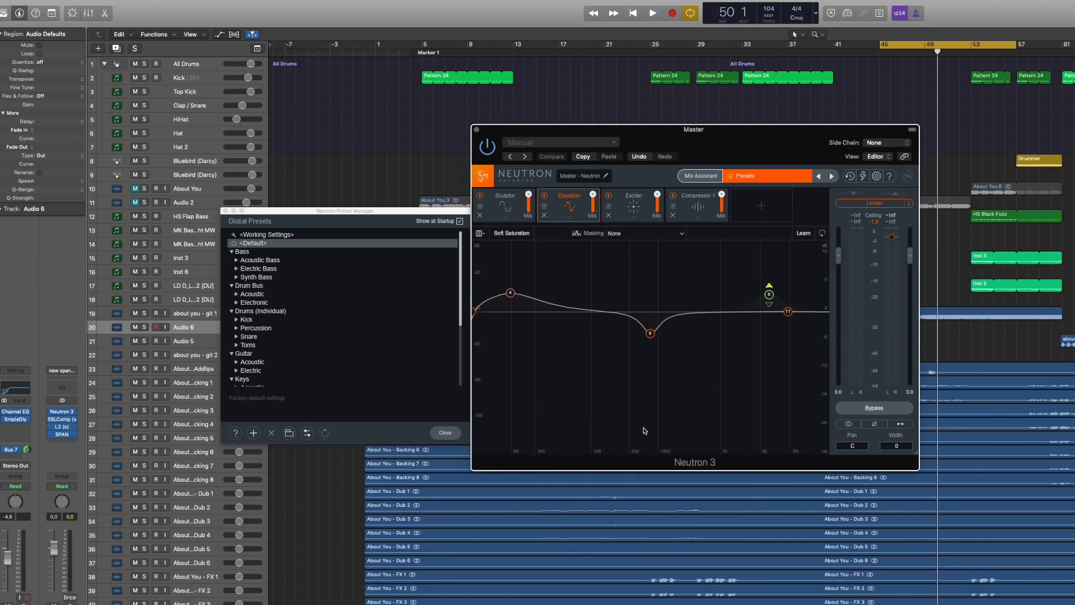
{"action": "mouse_move", "coordinate": [659, 223]}
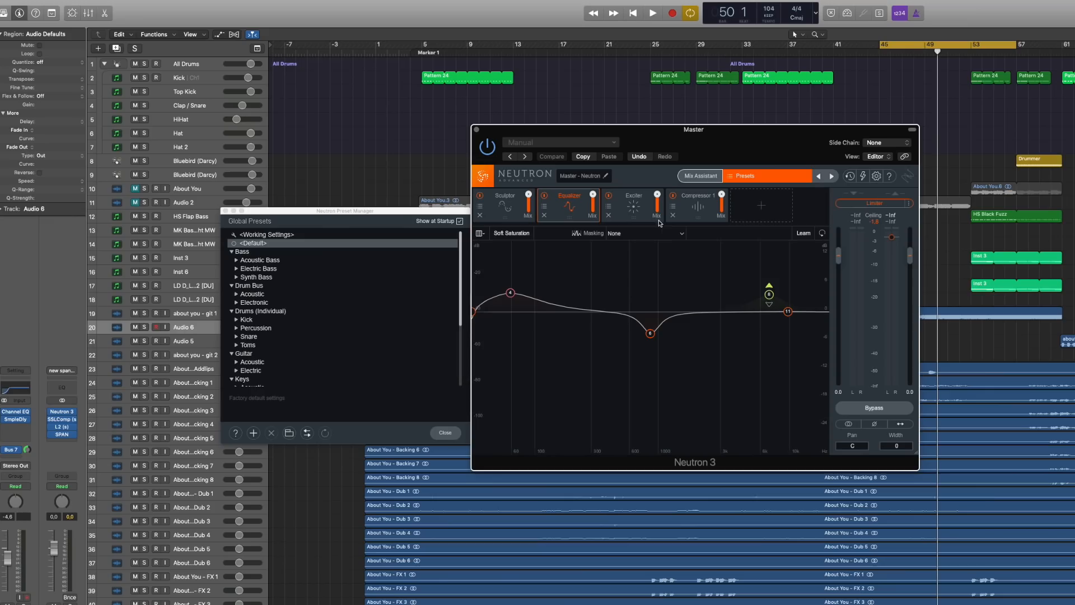
Step: Check the add-module list and select equalizer band 8 on the Master
{"action": "left_click", "coordinate": [697, 199]}
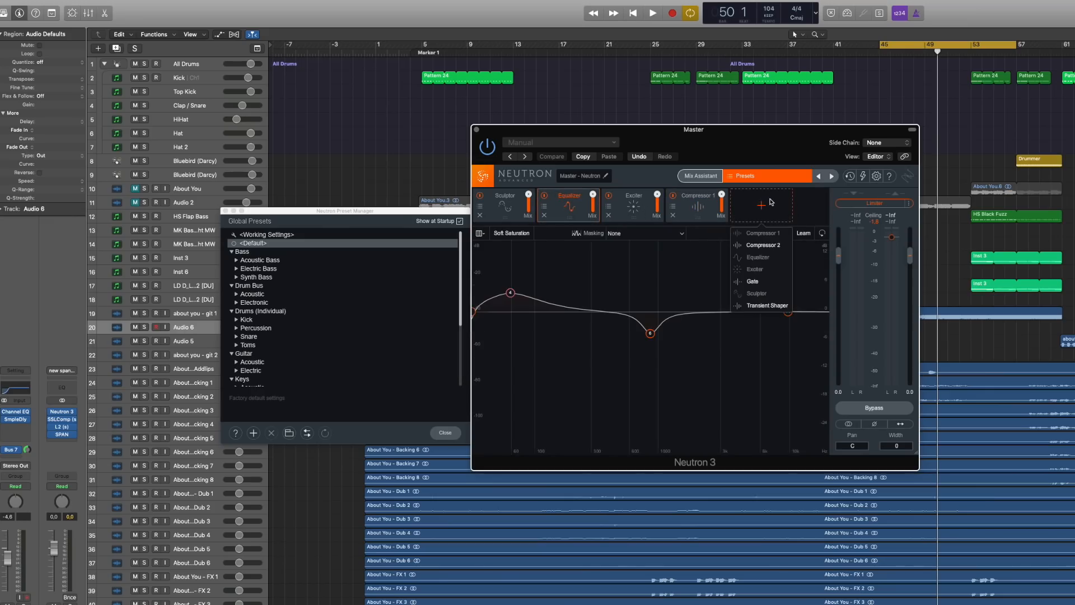
{"action": "mouse_move", "coordinate": [763, 288]}
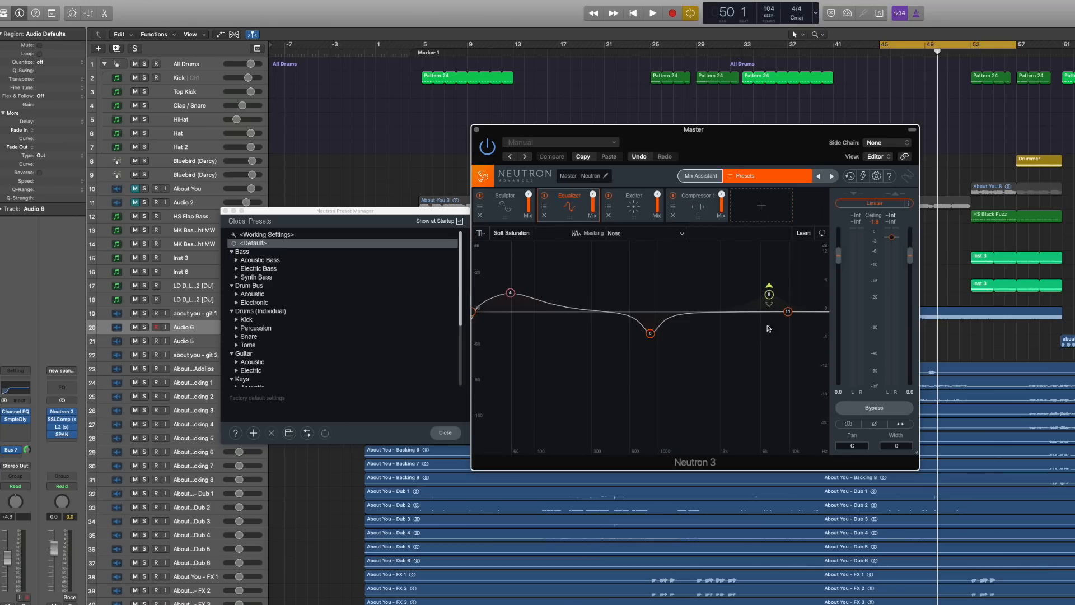
{"action": "mouse_move", "coordinate": [752, 329]}
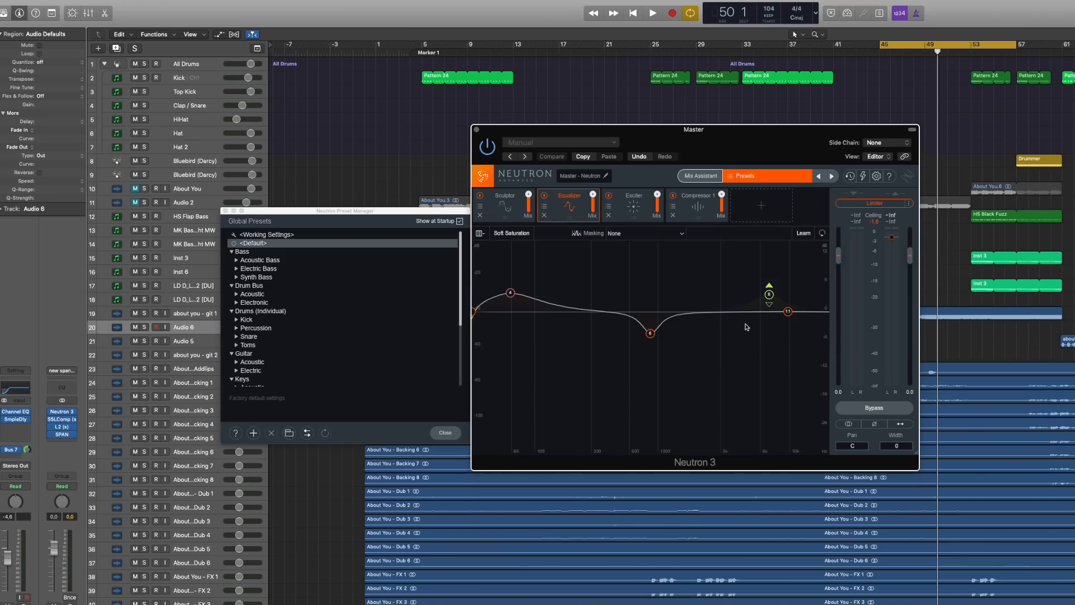
{"action": "mouse_move", "coordinate": [735, 353]}
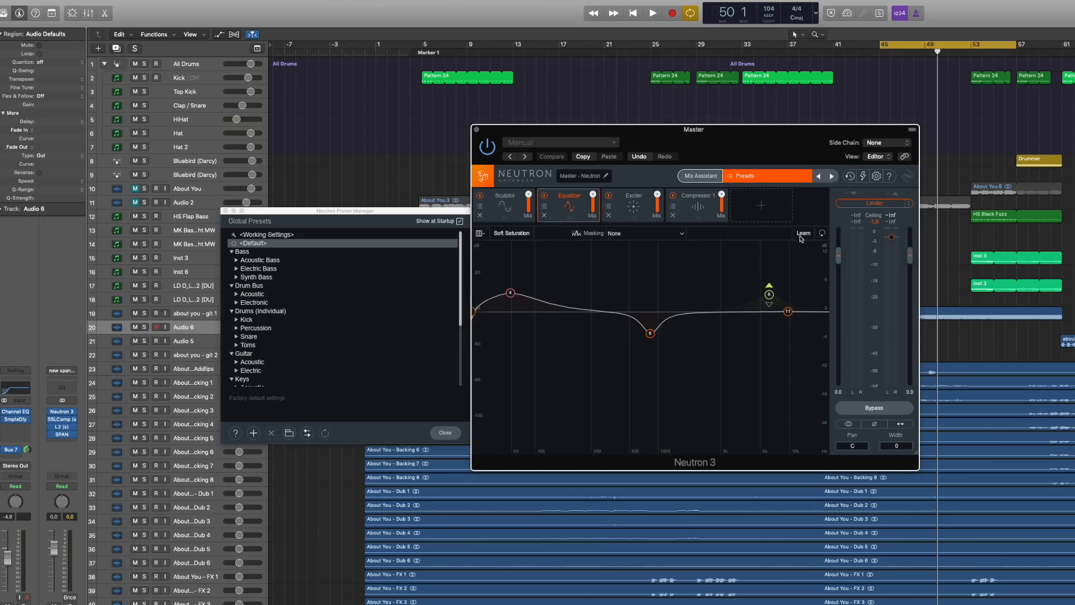
{"action": "mouse_move", "coordinate": [772, 303]}
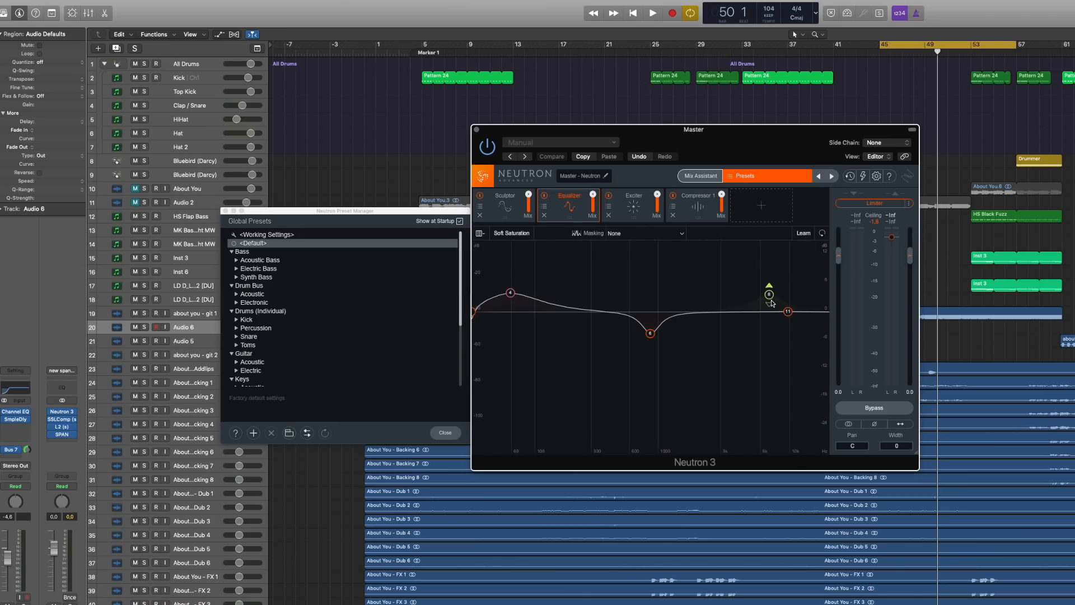
{"action": "mouse_move", "coordinate": [766, 302]}
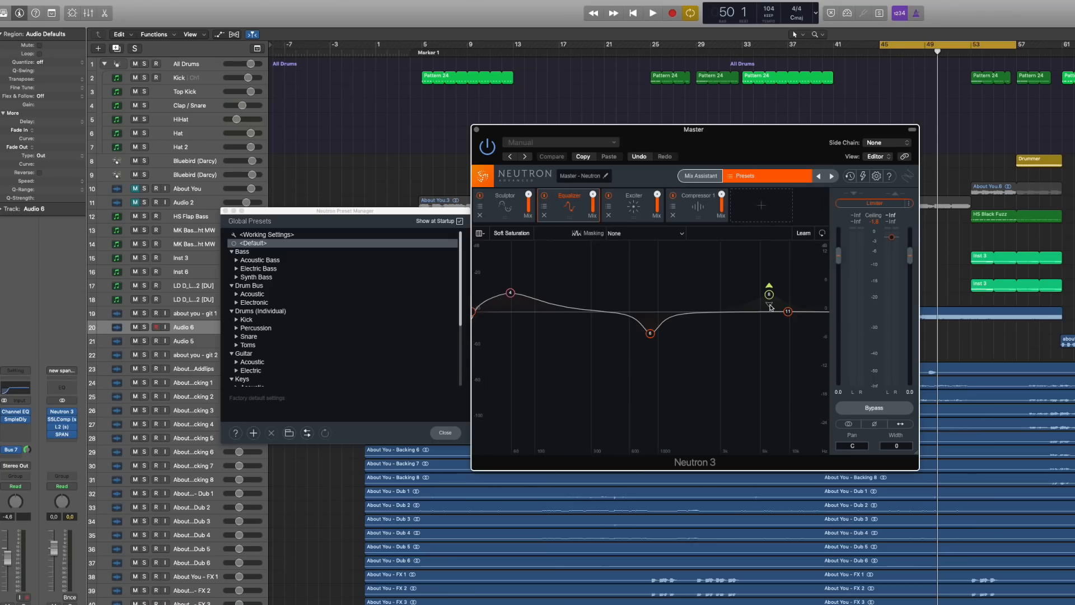
{"action": "mouse_move", "coordinate": [769, 307]}
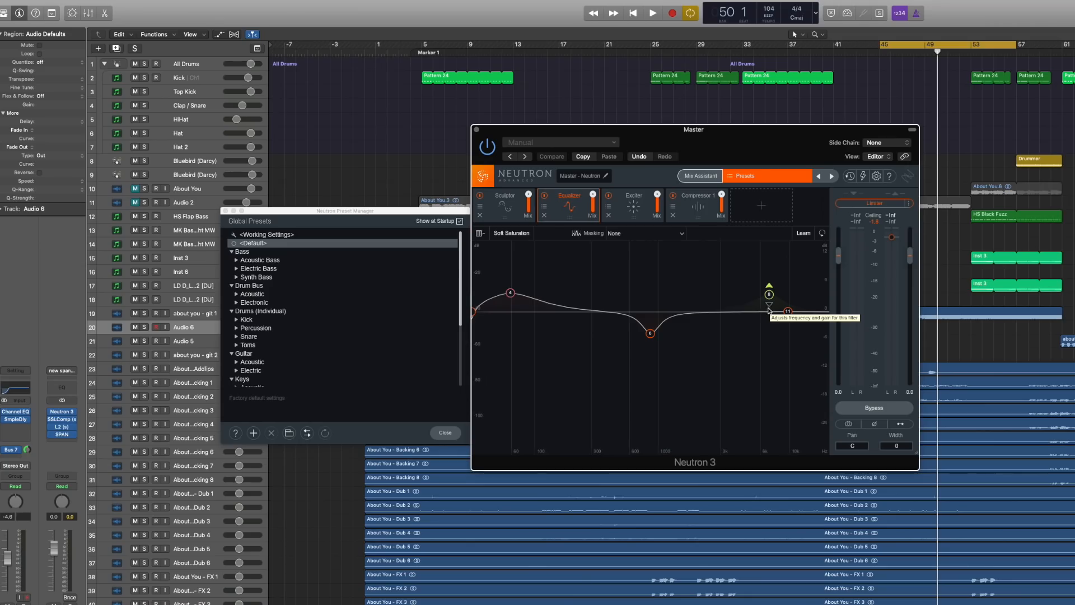
{"action": "left_click", "coordinate": [651, 12]}
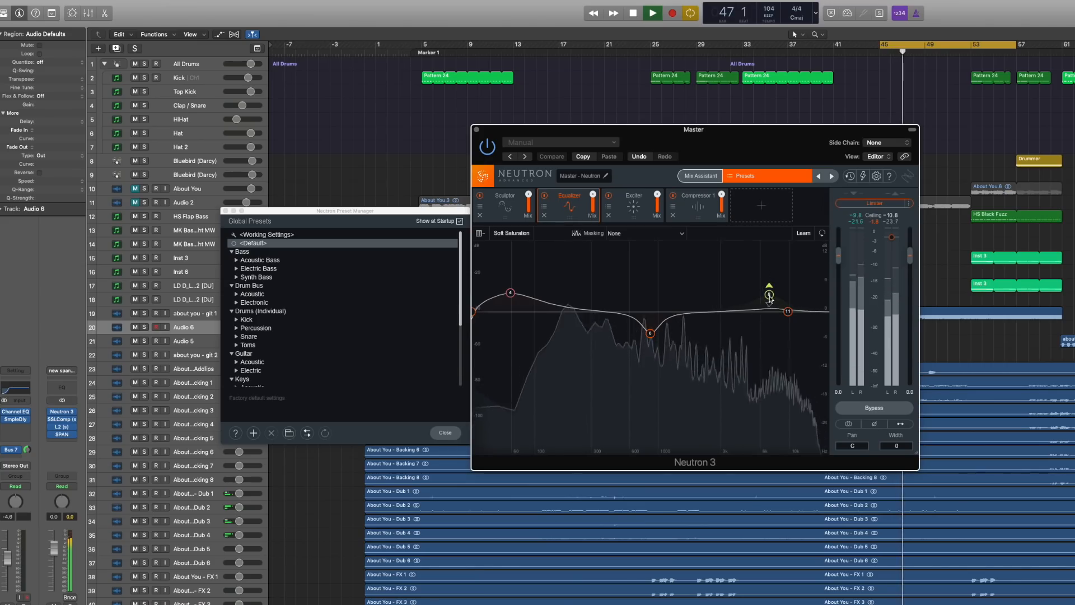
Step: Select EQ band 8 and review the Exciter and Compressor 1 settings
{"action": "left_click", "coordinate": [768, 293]}
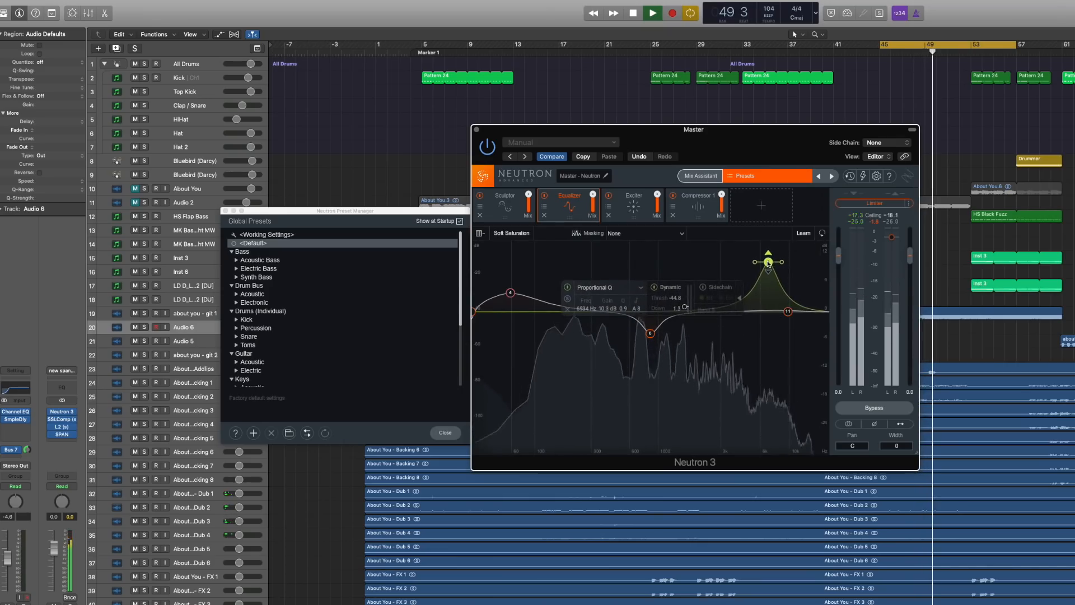
{"action": "left_click", "coordinate": [633, 204]}
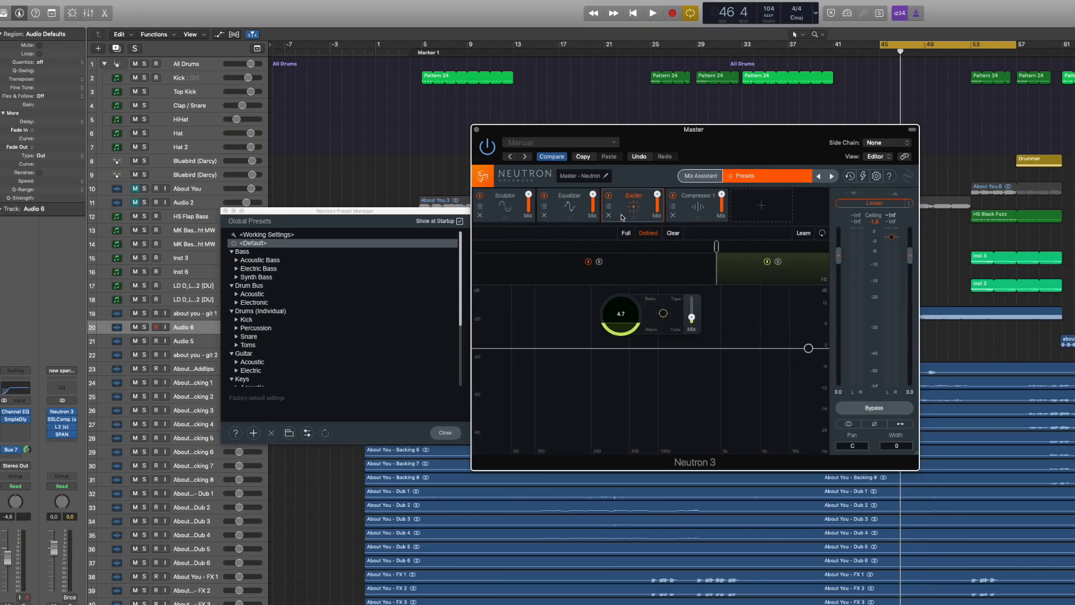
{"action": "left_click", "coordinate": [696, 205]}
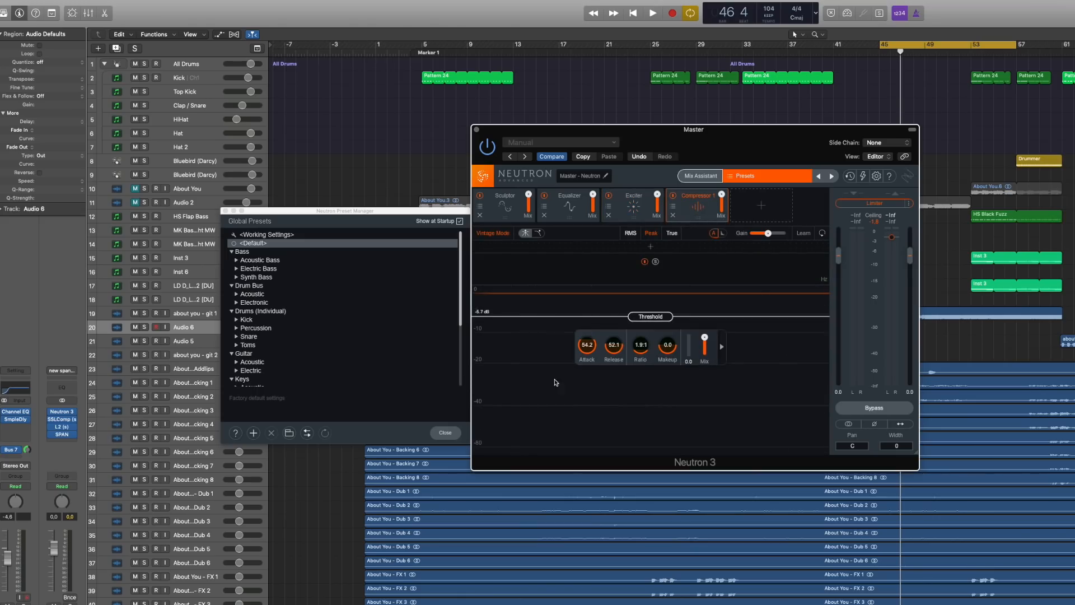
{"action": "mouse_move", "coordinate": [695, 335]}
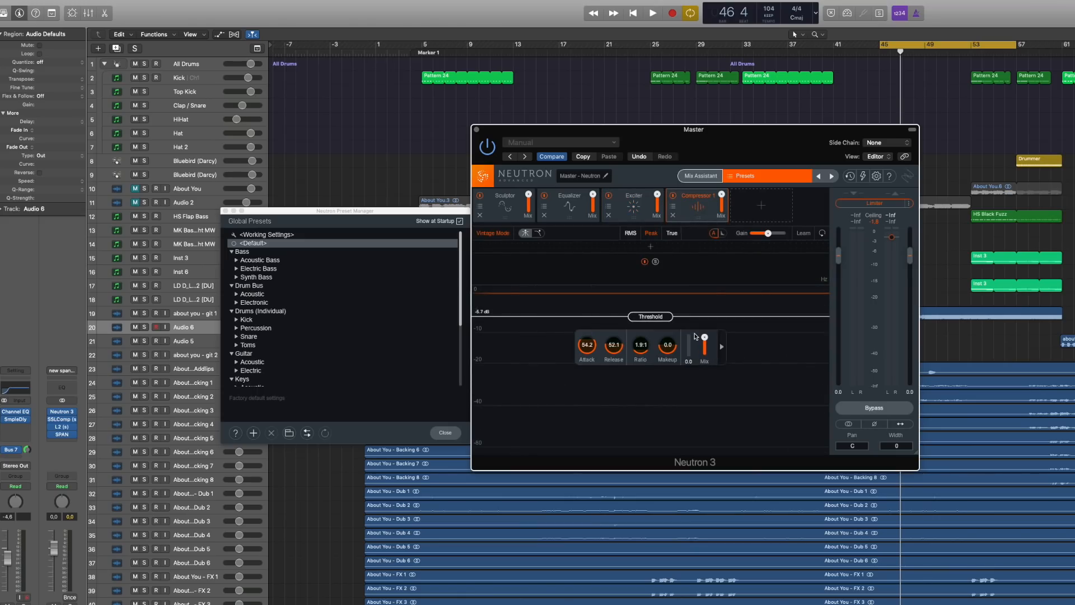
{"action": "mouse_move", "coordinate": [684, 346]}
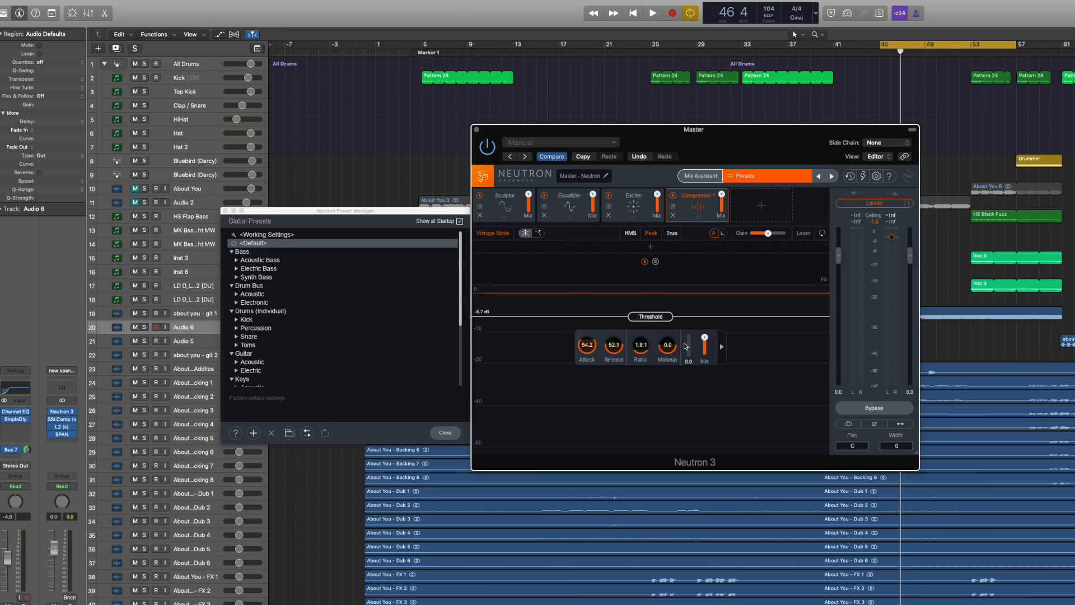
{"action": "mouse_move", "coordinate": [620, 335]}
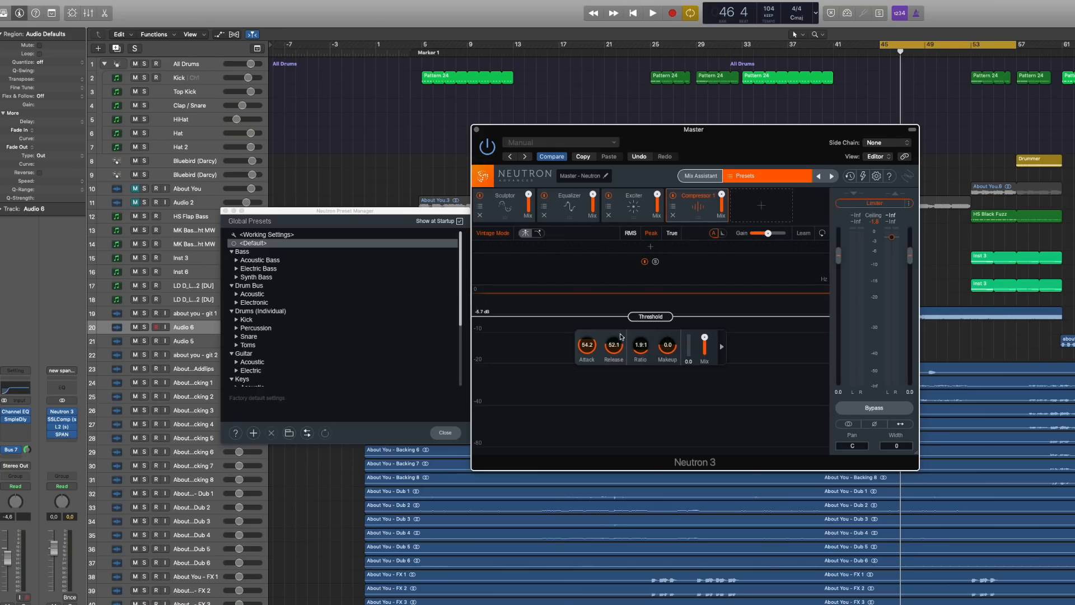
{"action": "mouse_move", "coordinate": [737, 329]}
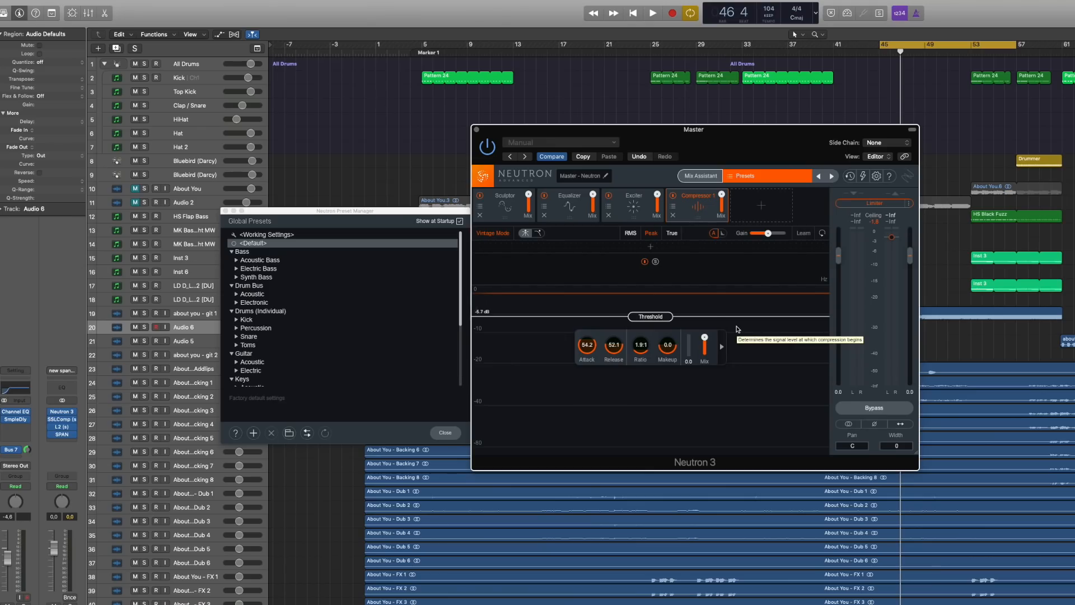
{"action": "mouse_move", "coordinate": [711, 323]}
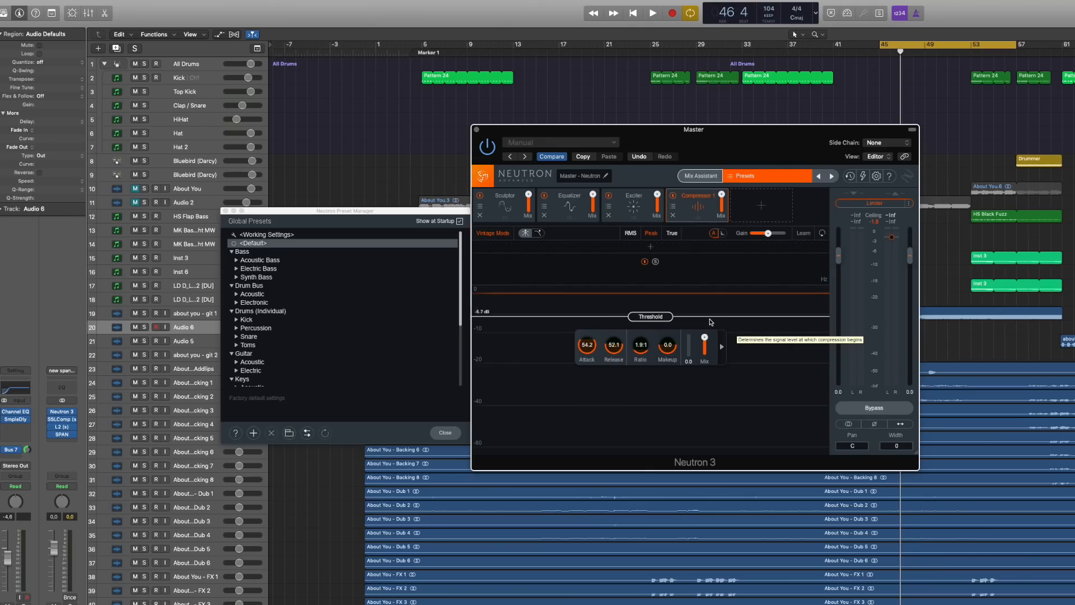
Step: Add a second compressor module and switch it to peak detection
{"action": "left_click", "coordinate": [651, 12]}
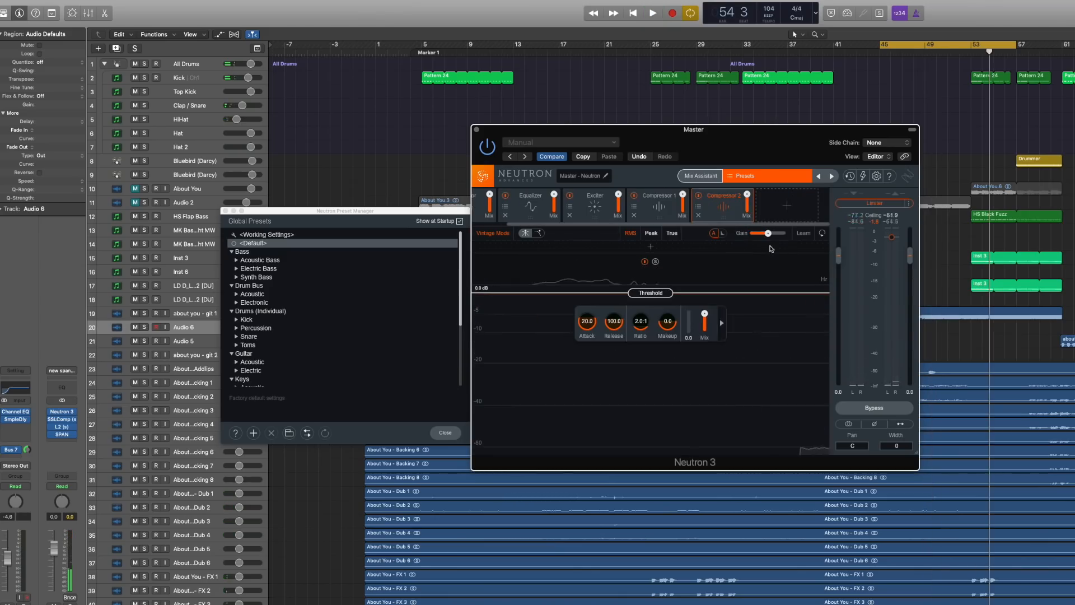
{"action": "left_click", "coordinate": [491, 232]}
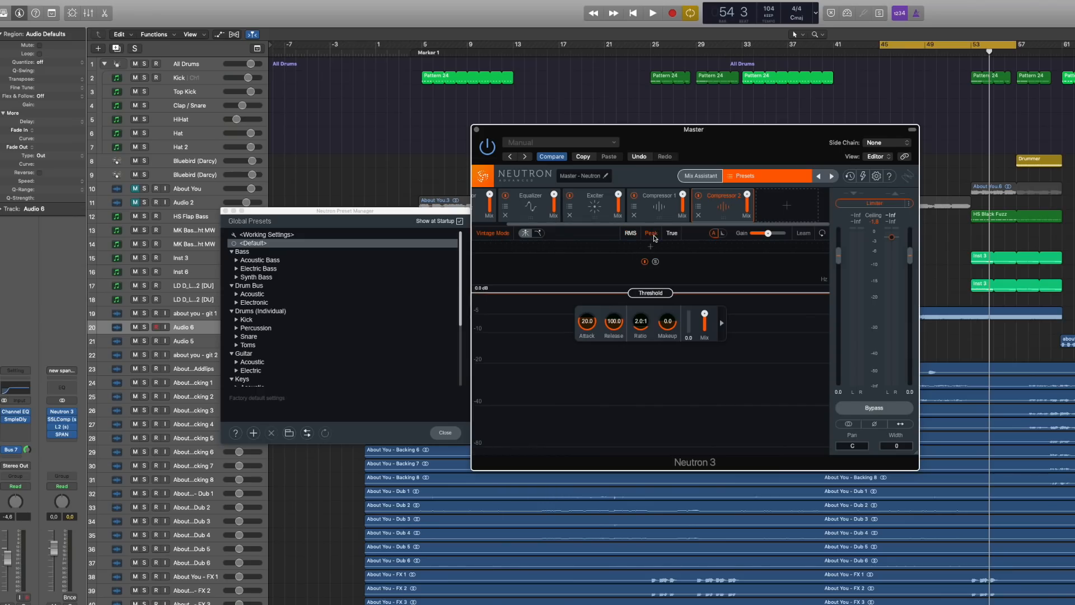
{"action": "left_click", "coordinate": [786, 205]}
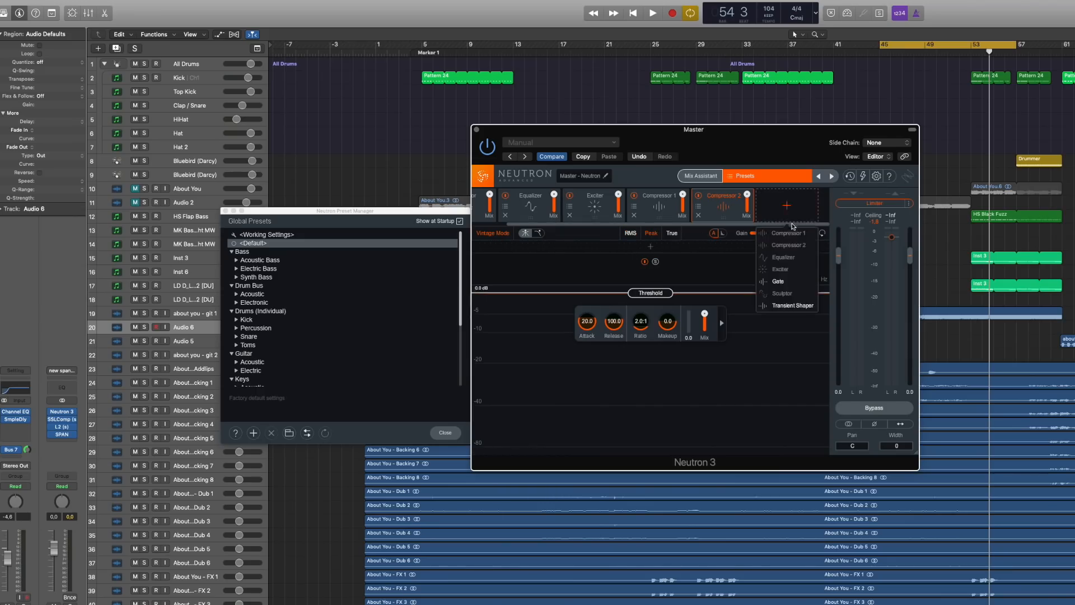
Step: Load the Finger Picked acoustic guitar preset into Neutron 3
{"action": "left_click", "coordinate": [778, 281]}
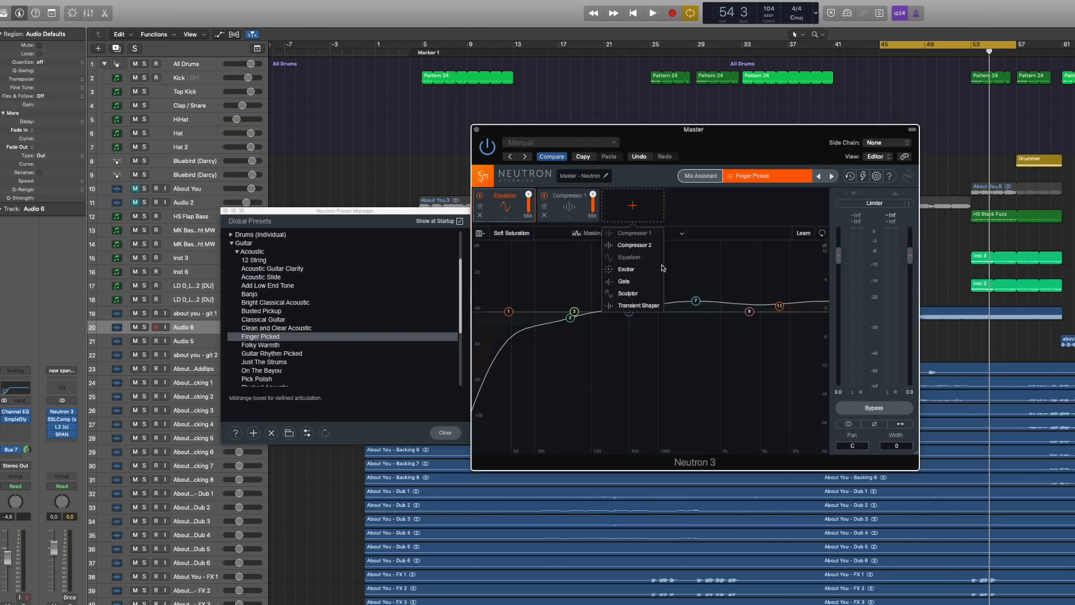
{"action": "mouse_move", "coordinate": [645, 272]}
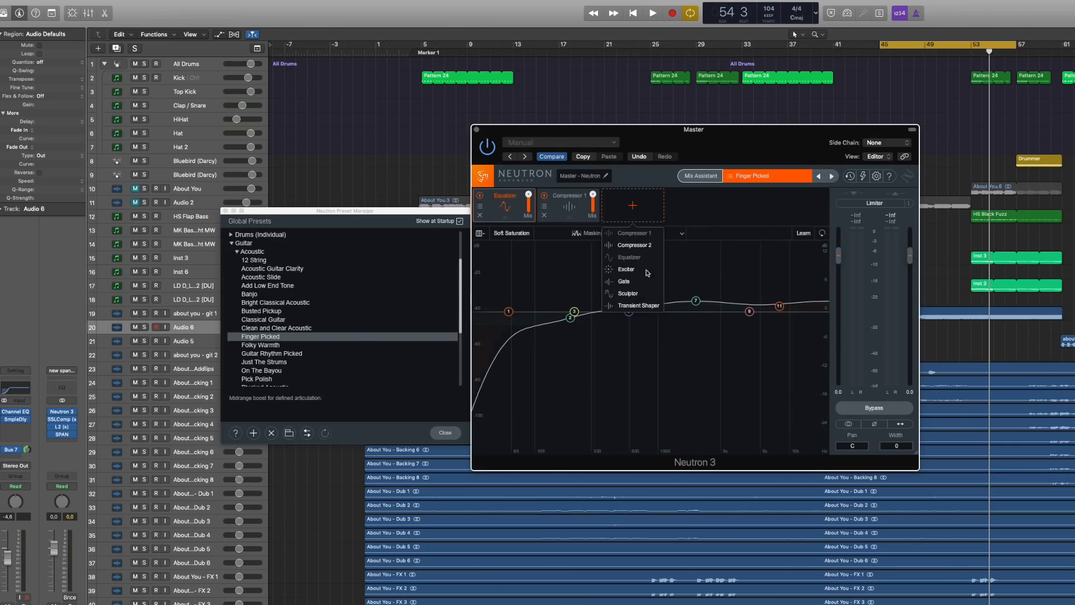
{"action": "mouse_move", "coordinate": [634, 270]}
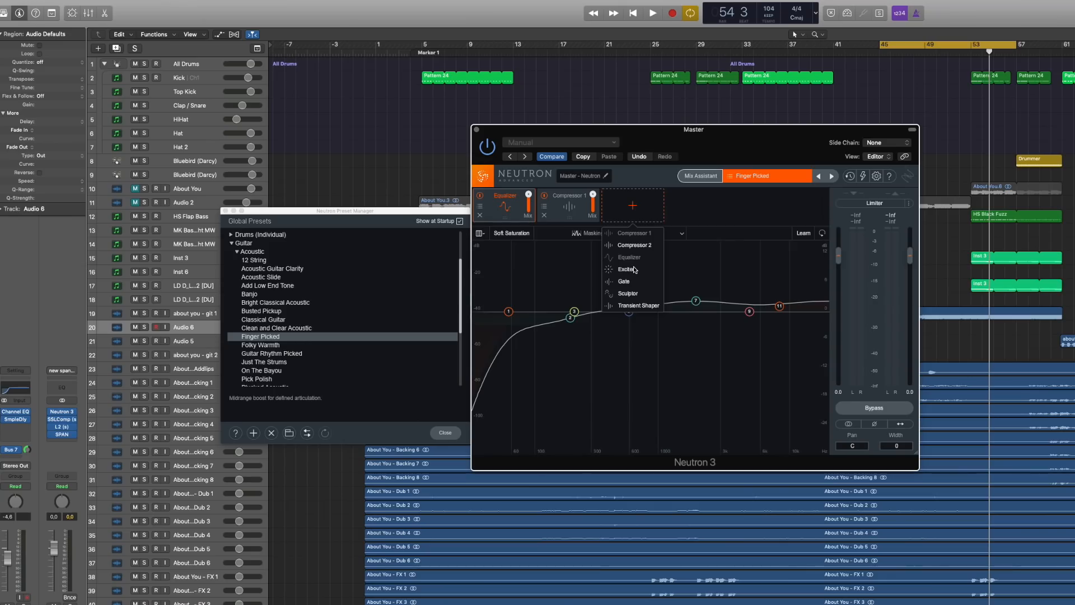
{"action": "mouse_move", "coordinate": [627, 259]}
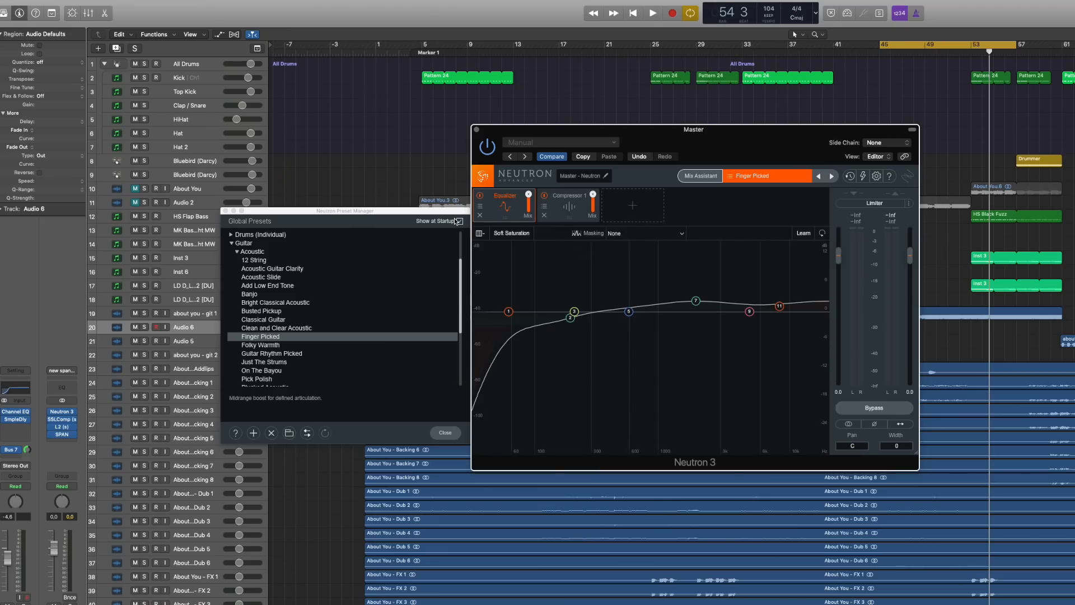
{"action": "mouse_move", "coordinate": [677, 330]}
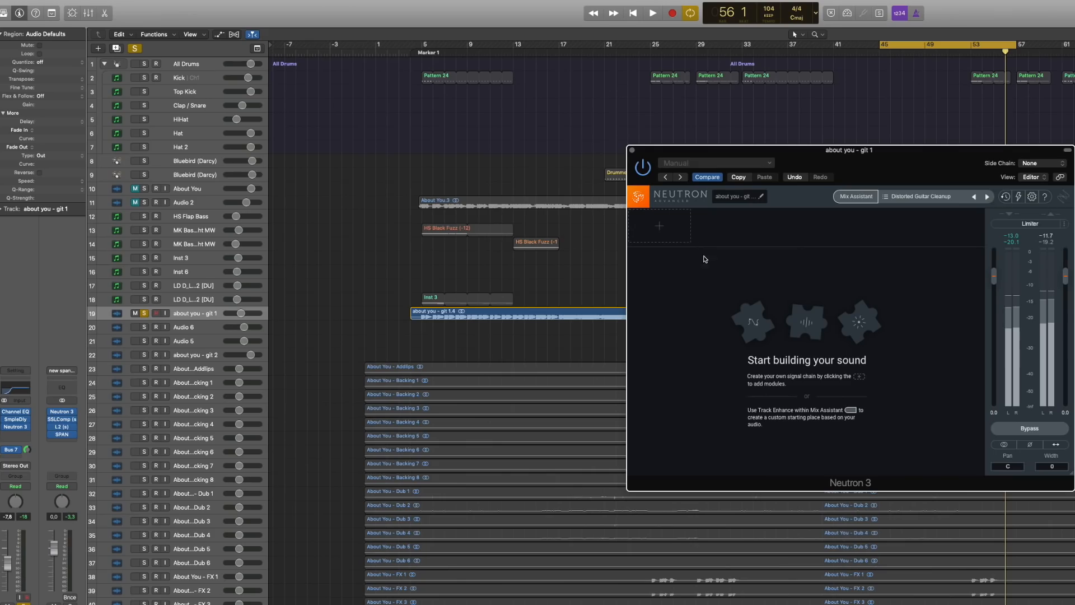
Step: Add a Sculptor module targeting Guitar > Clean Electric on 'about you - git 1'
{"action": "left_click", "coordinate": [657, 226]}
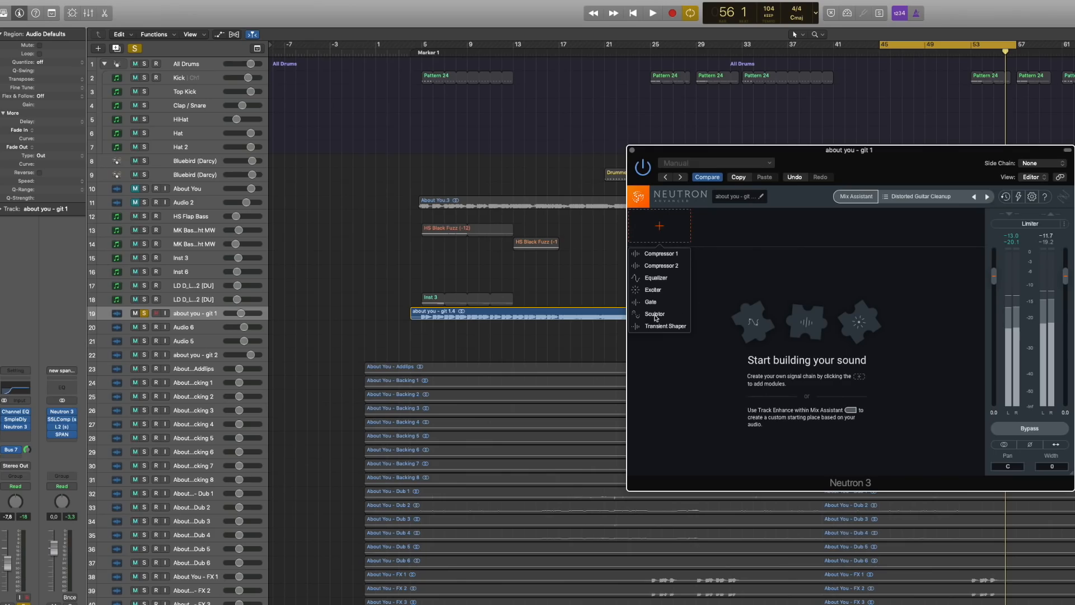
{"action": "left_click", "coordinate": [655, 314]}
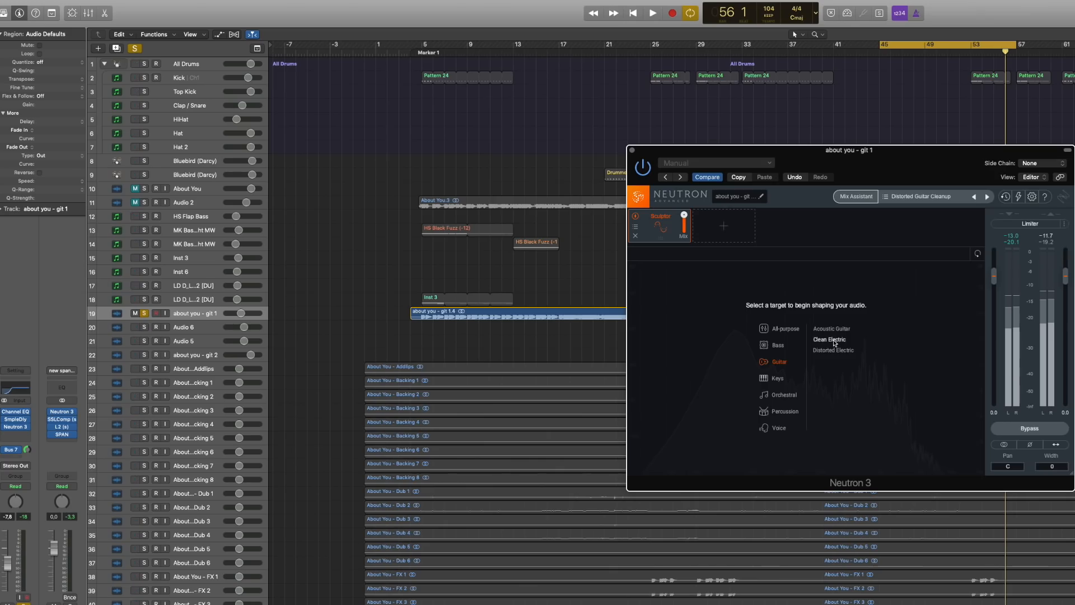
{"action": "left_click", "coordinate": [828, 338]}
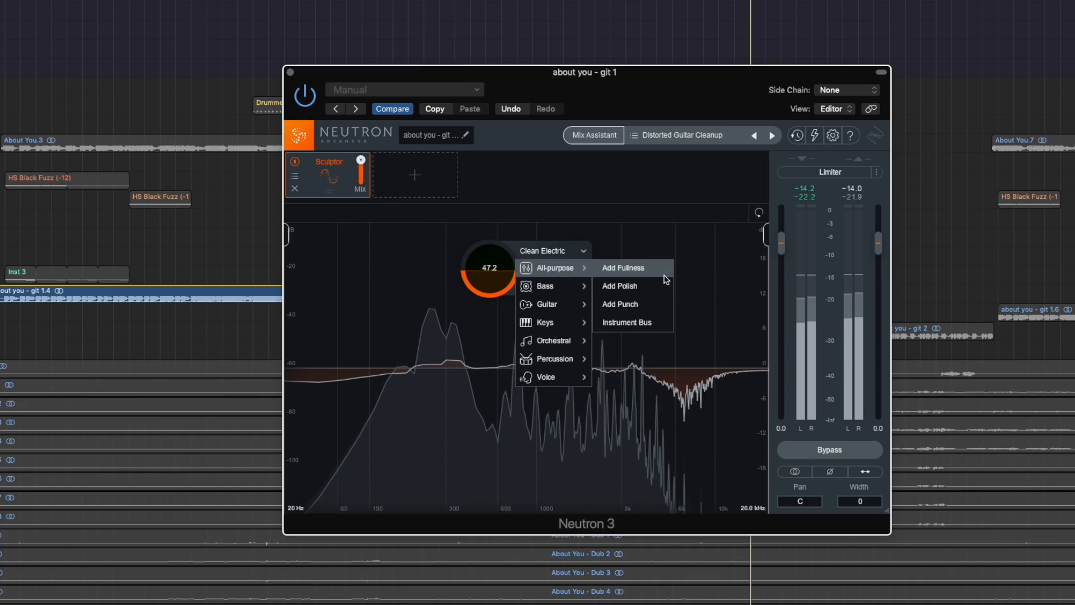
Step: Change the guitar Sculptor's target to All-purpose > Add Fullness
{"action": "left_click", "coordinate": [622, 268]}
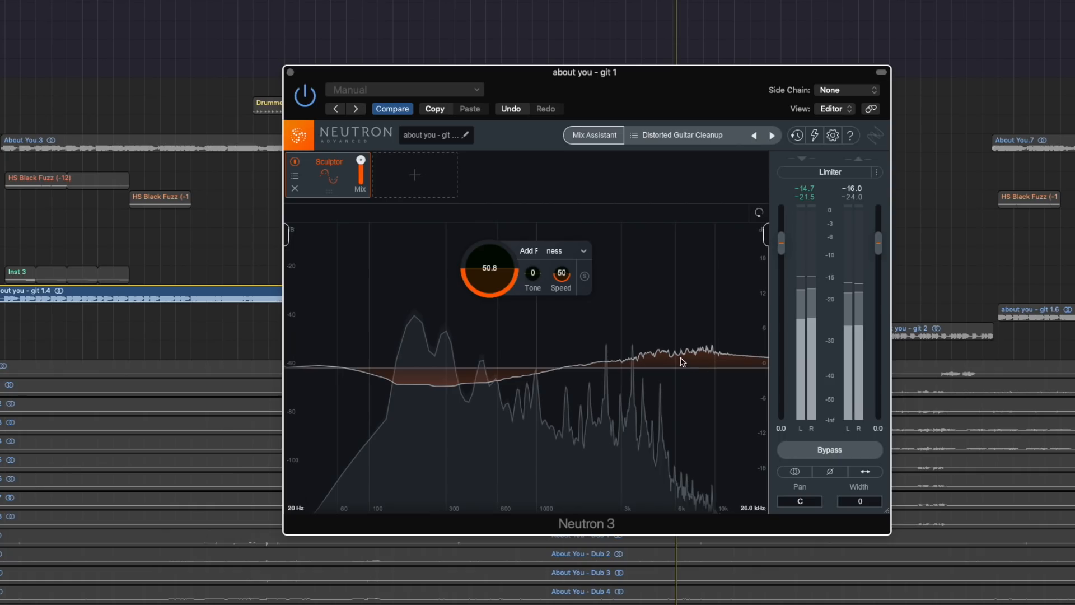
{"action": "mouse_move", "coordinate": [679, 430]}
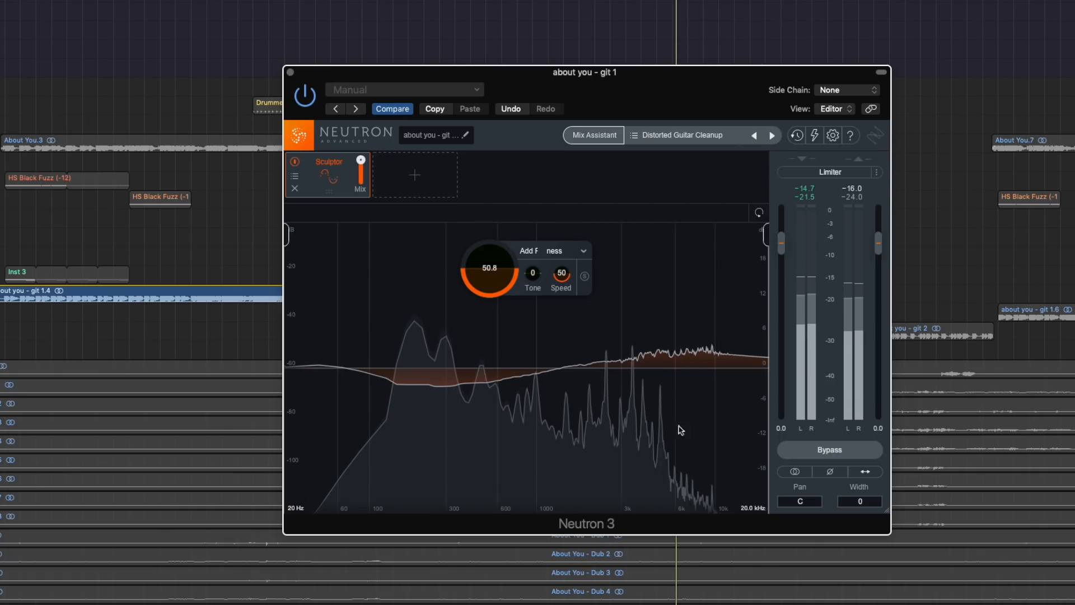
{"action": "mouse_move", "coordinate": [572, 242]}
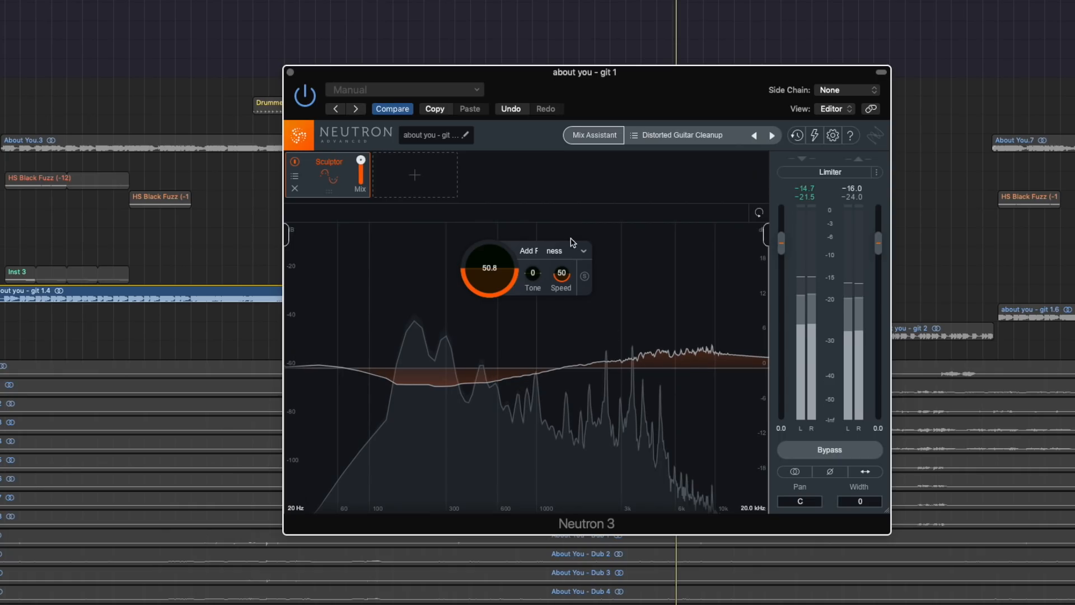
{"action": "mouse_move", "coordinate": [582, 252]}
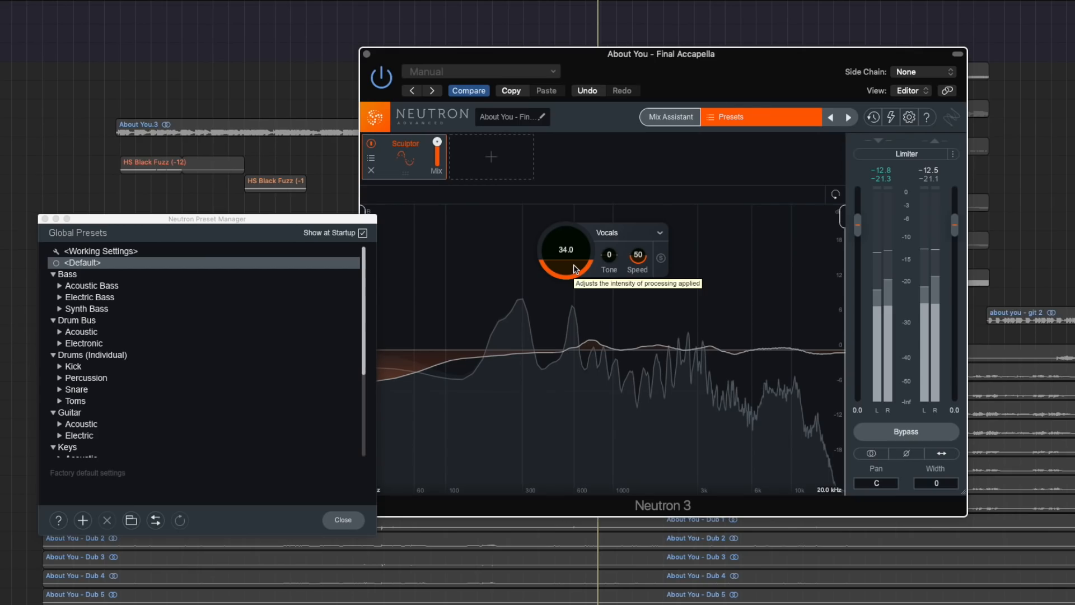
{"action": "mouse_move", "coordinate": [676, 152]}
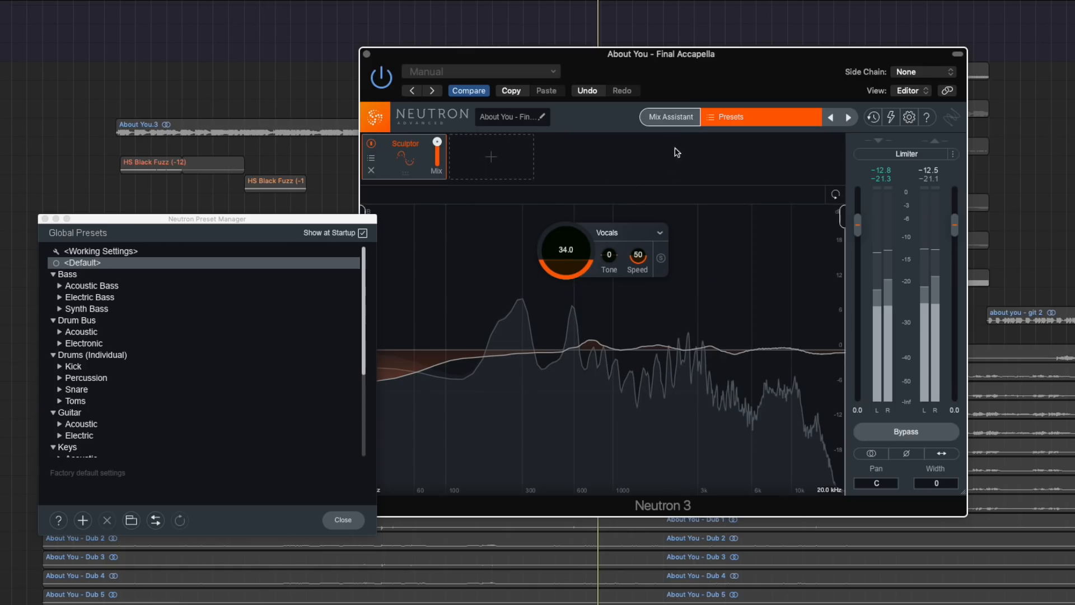
Step: Run Track Enhance on the Final Accapella vocal with Instrument Vocals and Style Warm
{"action": "left_click", "coordinate": [669, 117]}
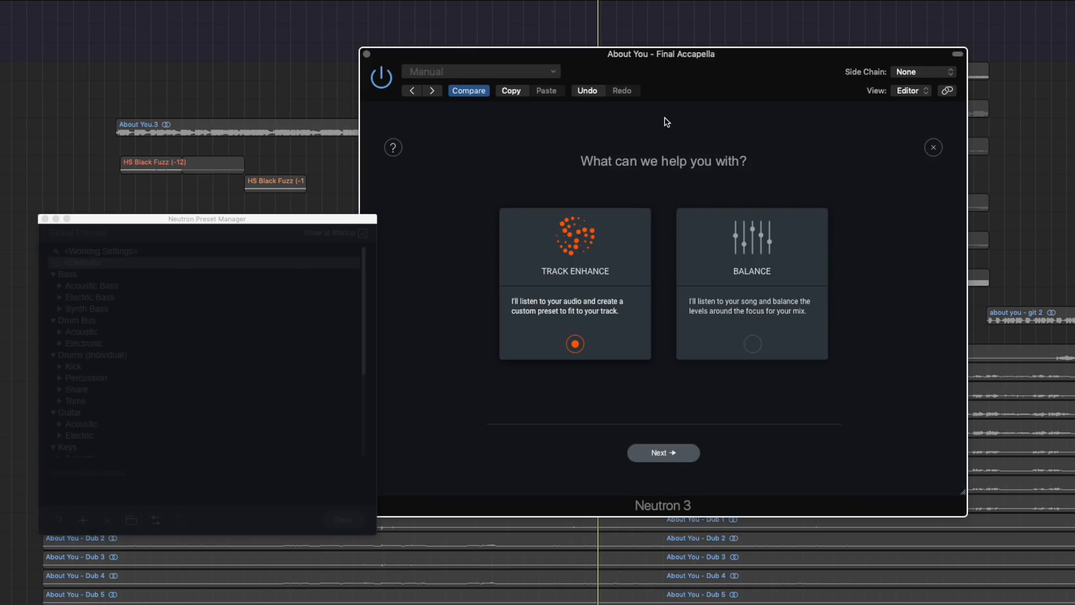
{"action": "mouse_move", "coordinate": [598, 201]}
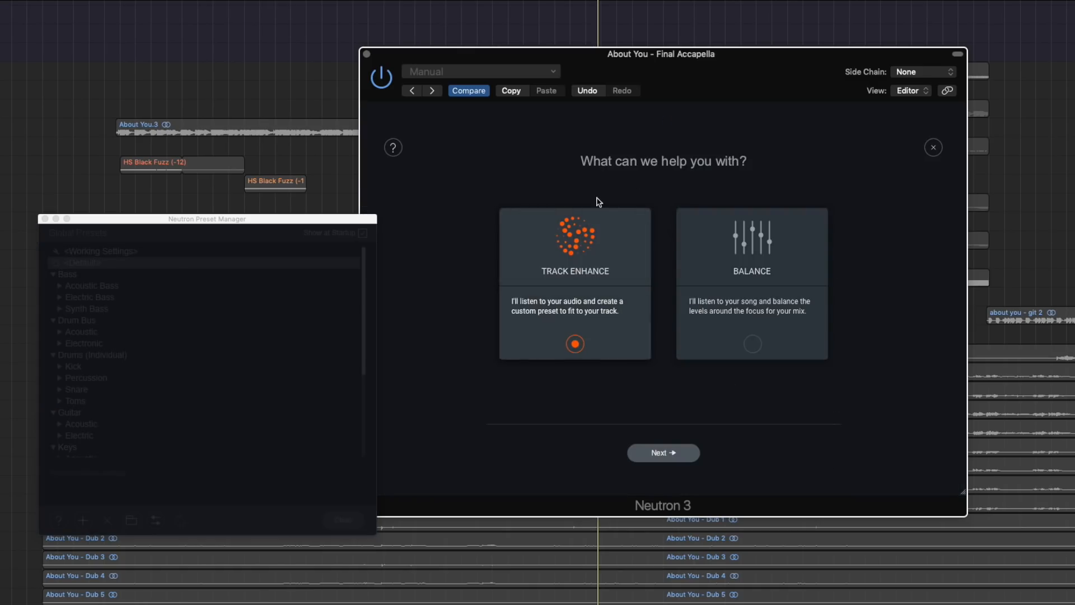
{"action": "mouse_move", "coordinate": [558, 314]}
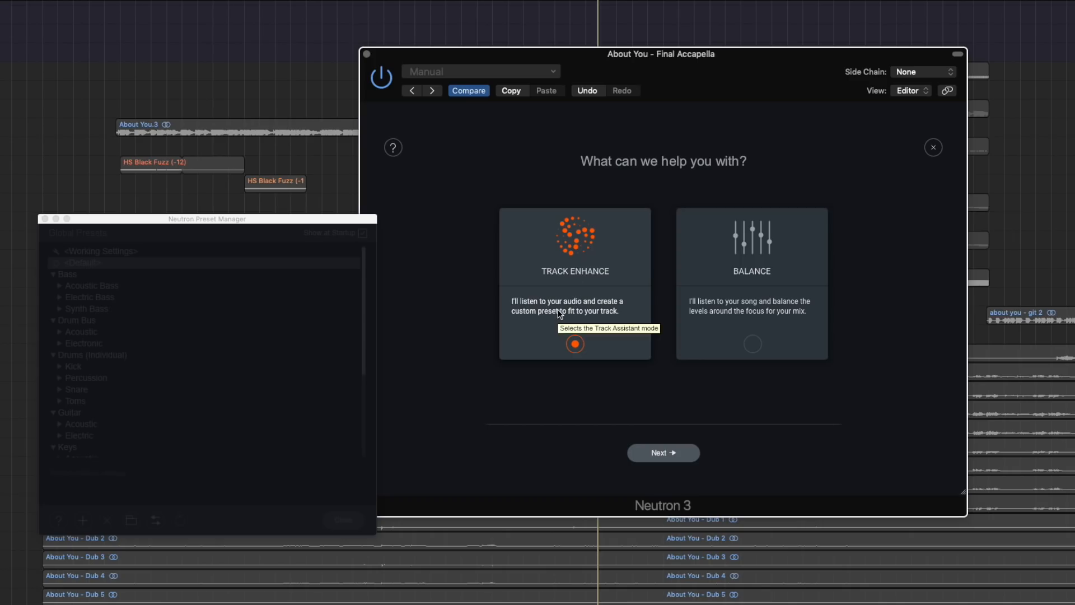
{"action": "mouse_move", "coordinate": [596, 315]}
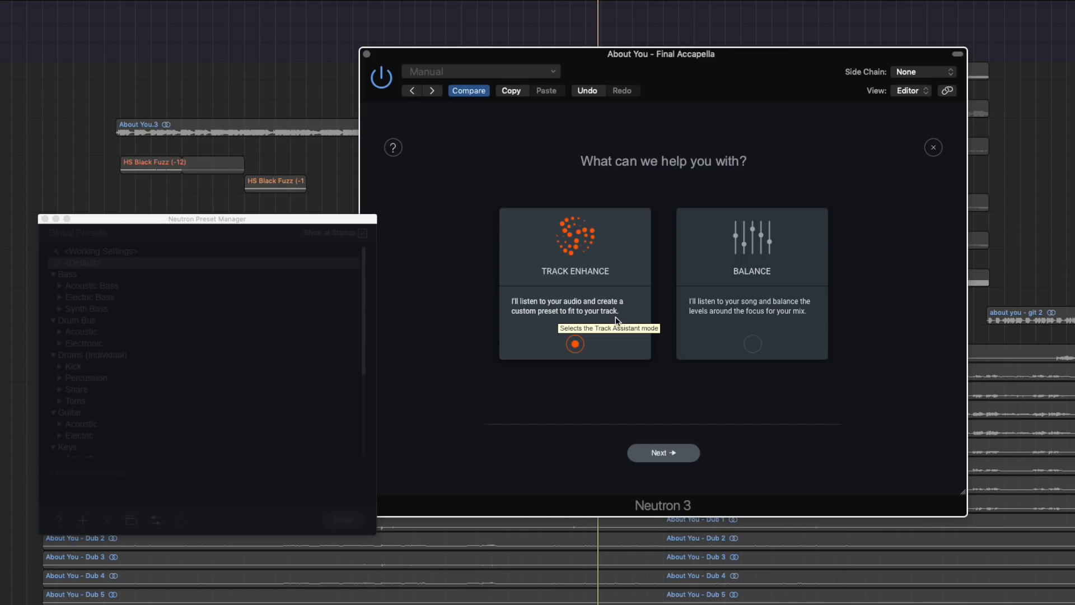
{"action": "left_click", "coordinate": [663, 452]}
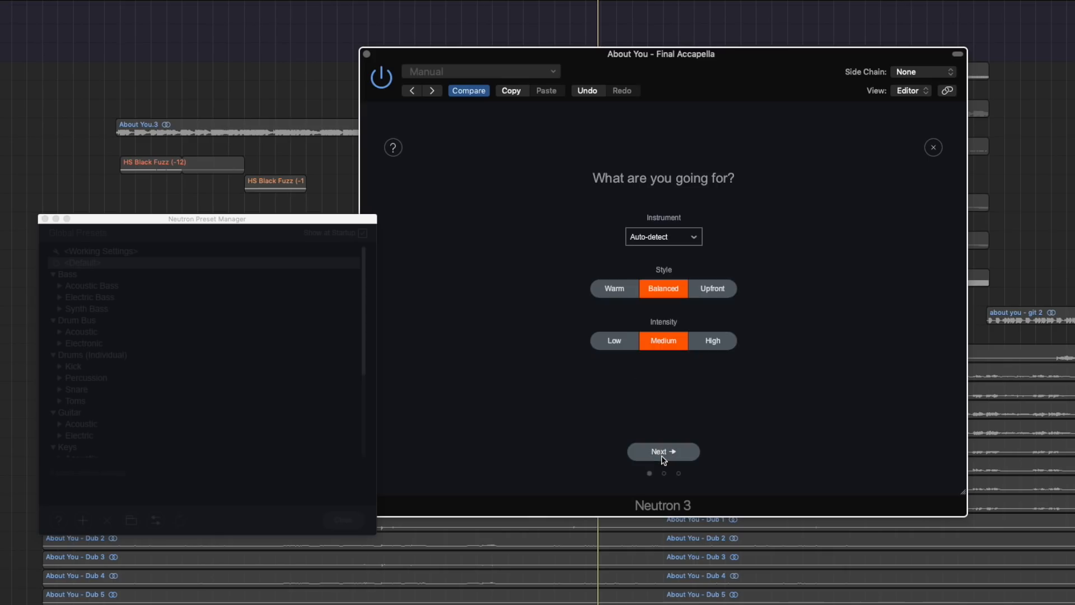
{"action": "mouse_move", "coordinate": [706, 250]}
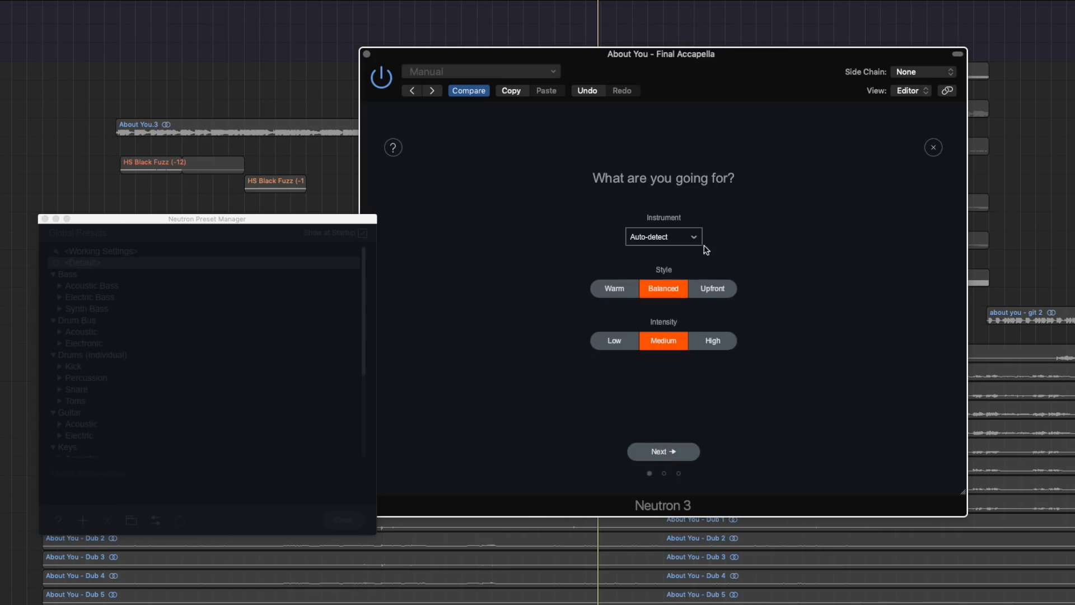
{"action": "left_click", "coordinate": [663, 236]}
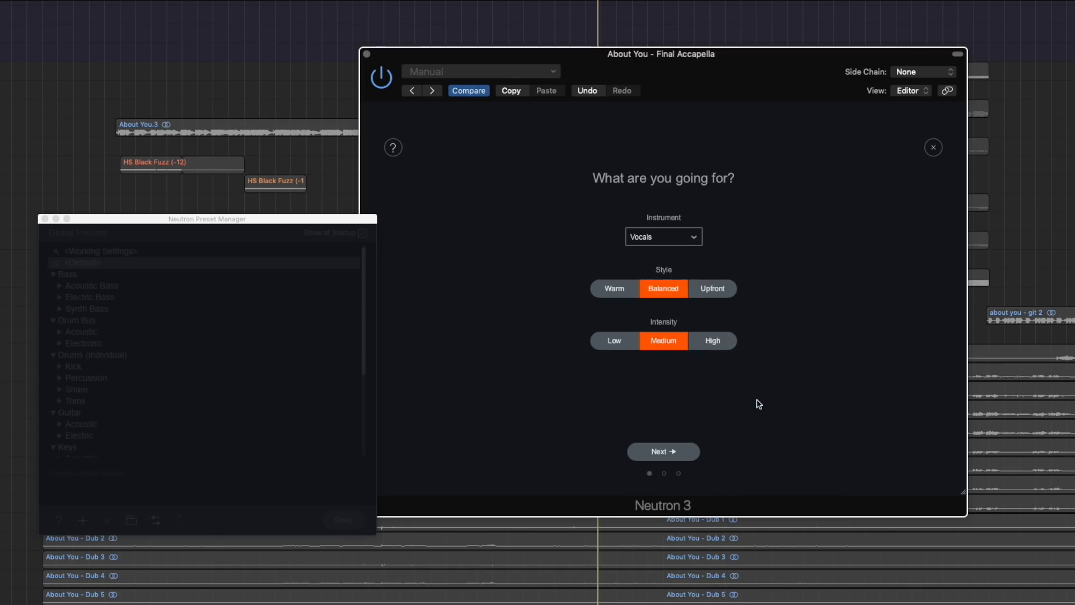
{"action": "left_click", "coordinate": [614, 288]}
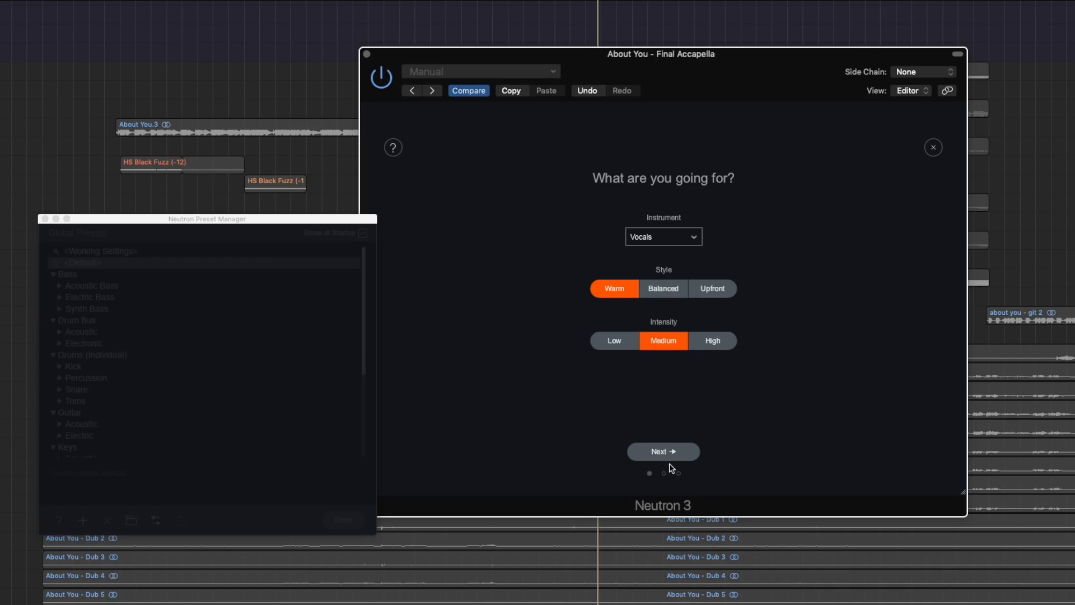
{"action": "left_click", "coordinate": [662, 451]}
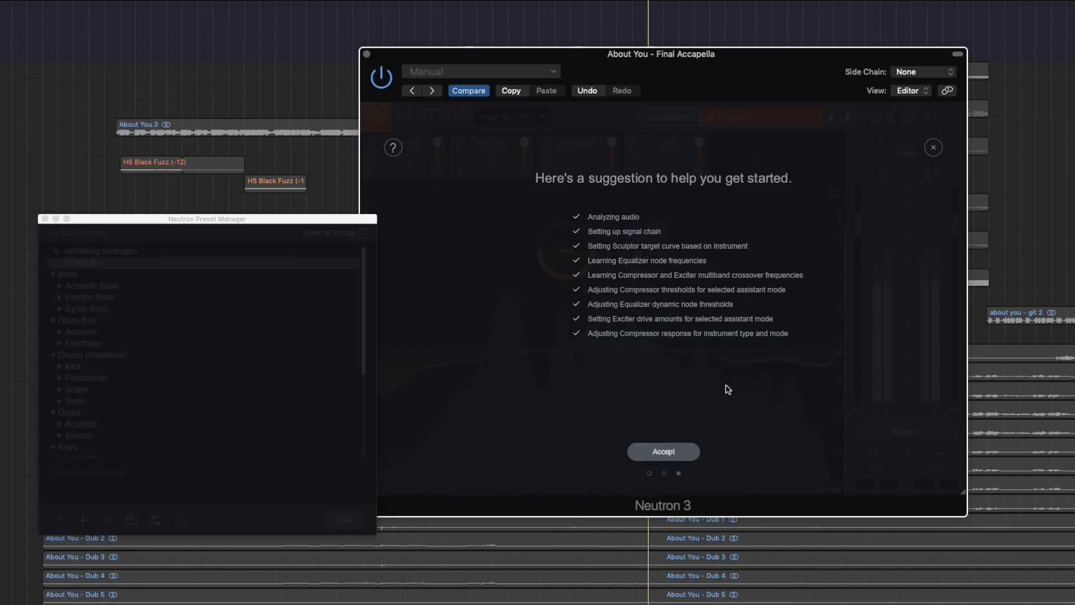
Step: Accept the suggested vocal chain and review its Equalizer and Compressor 1 settings
{"action": "left_click", "coordinate": [663, 451]}
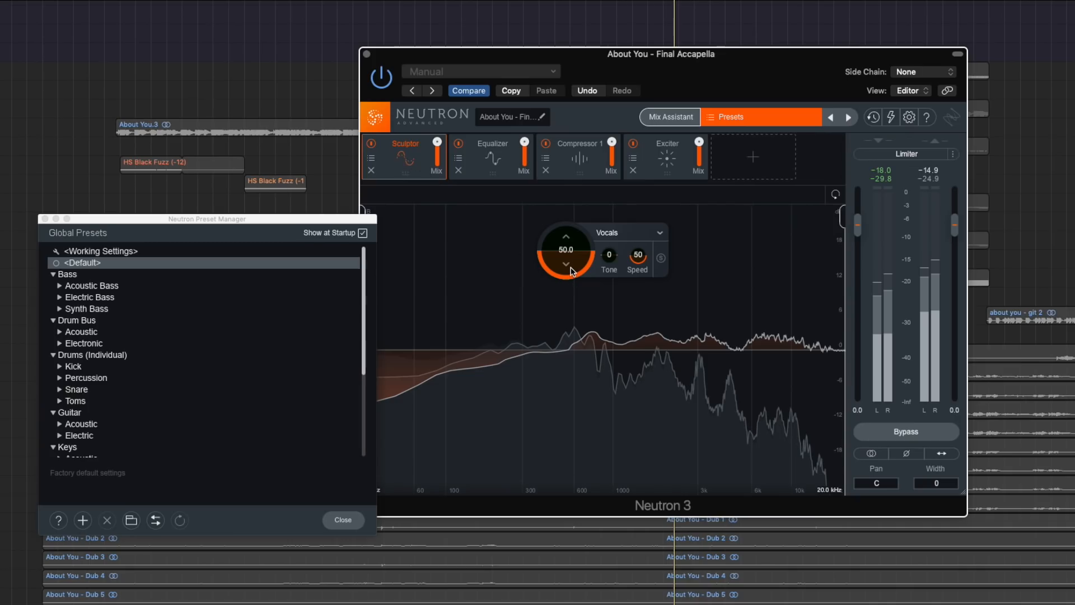
{"action": "left_click", "coordinate": [491, 154]}
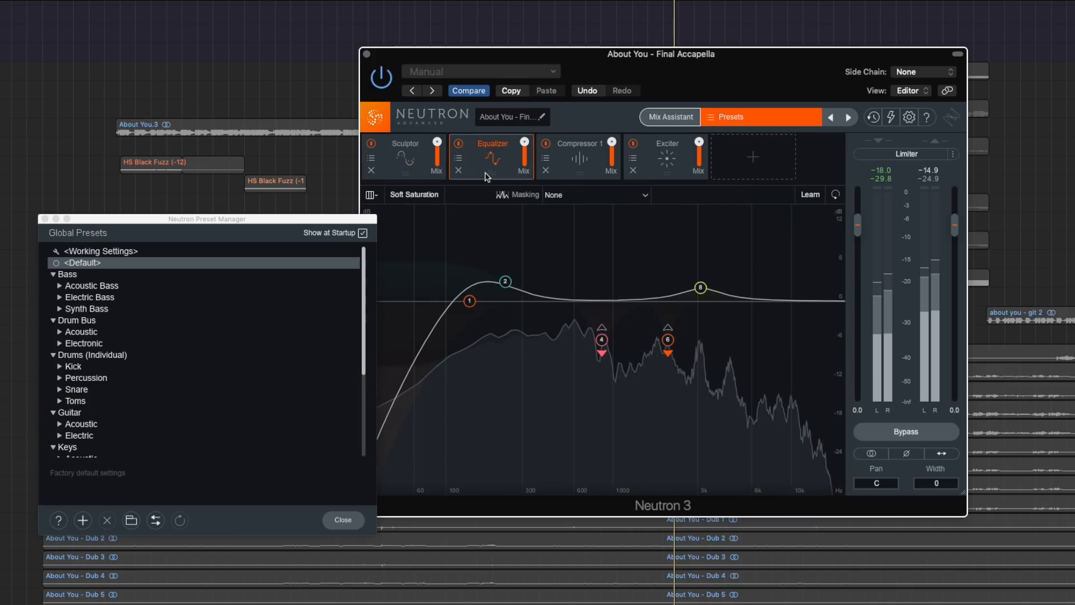
{"action": "mouse_move", "coordinate": [495, 349]}
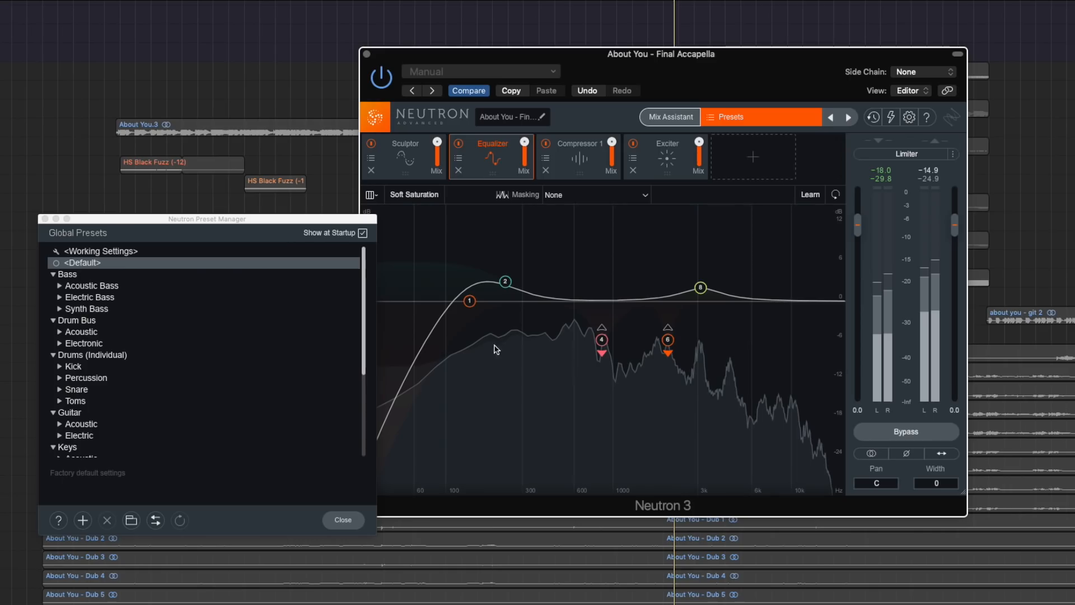
{"action": "mouse_move", "coordinate": [644, 232]}
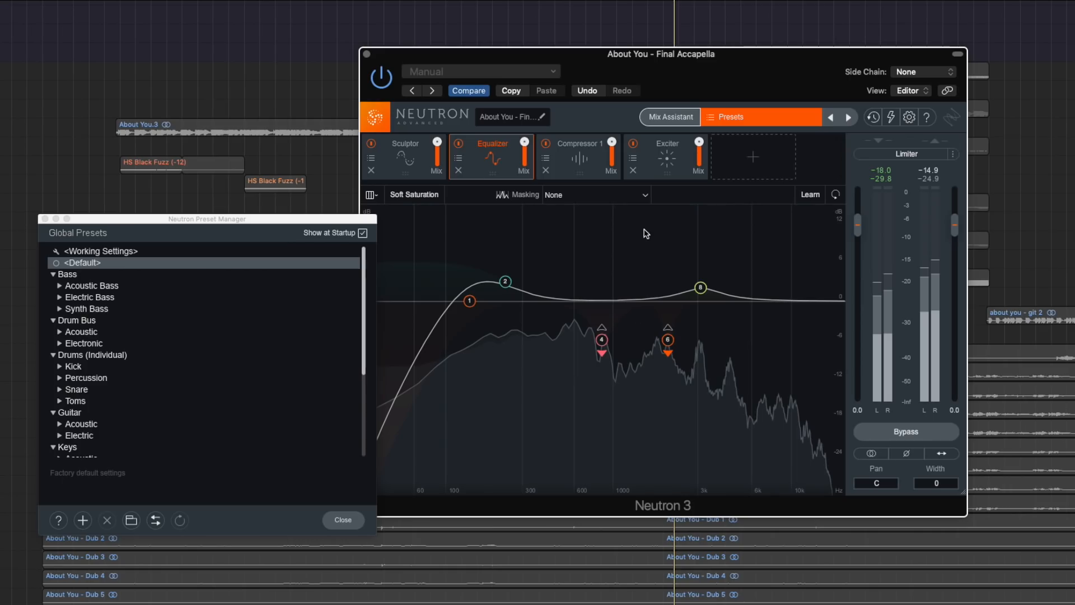
{"action": "left_click", "coordinate": [577, 156]}
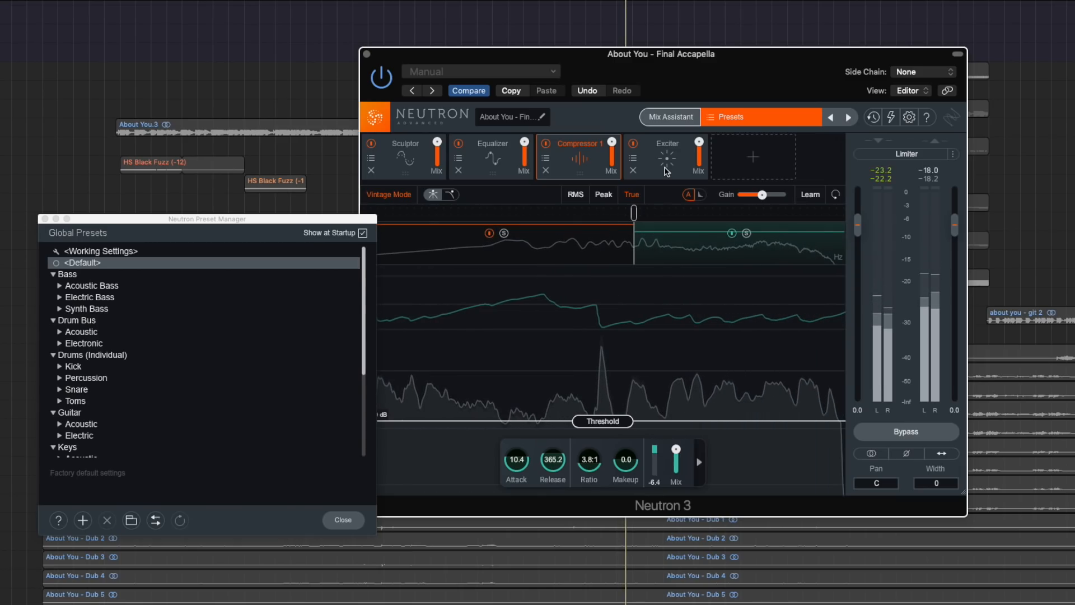
Step: Compare the vocal with the Exciter module switched off and back on
{"action": "left_click", "coordinate": [694, 157]}
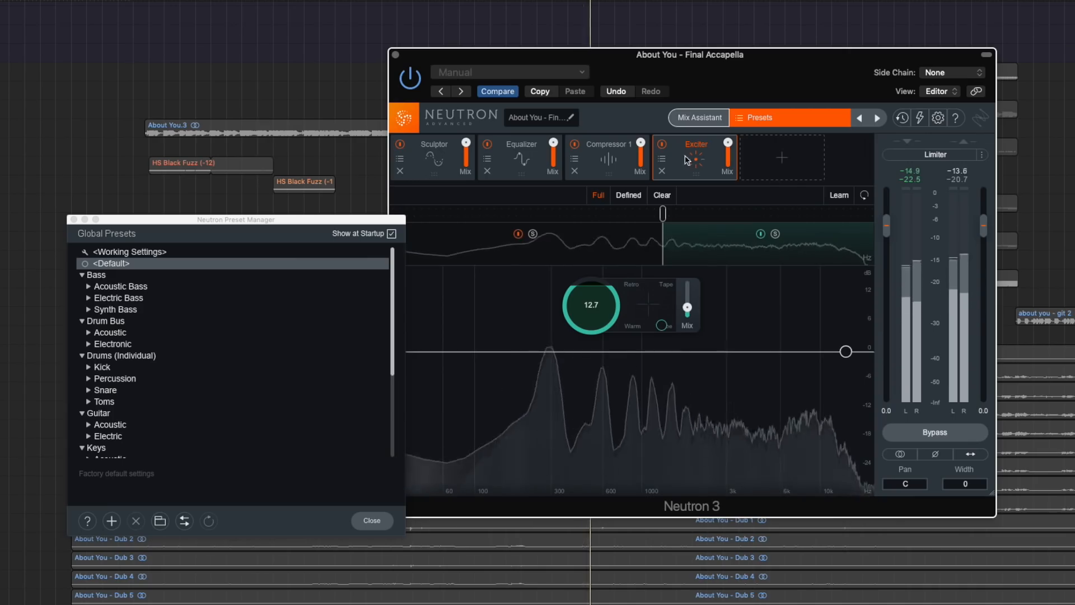
{"action": "left_click", "coordinate": [662, 144]}
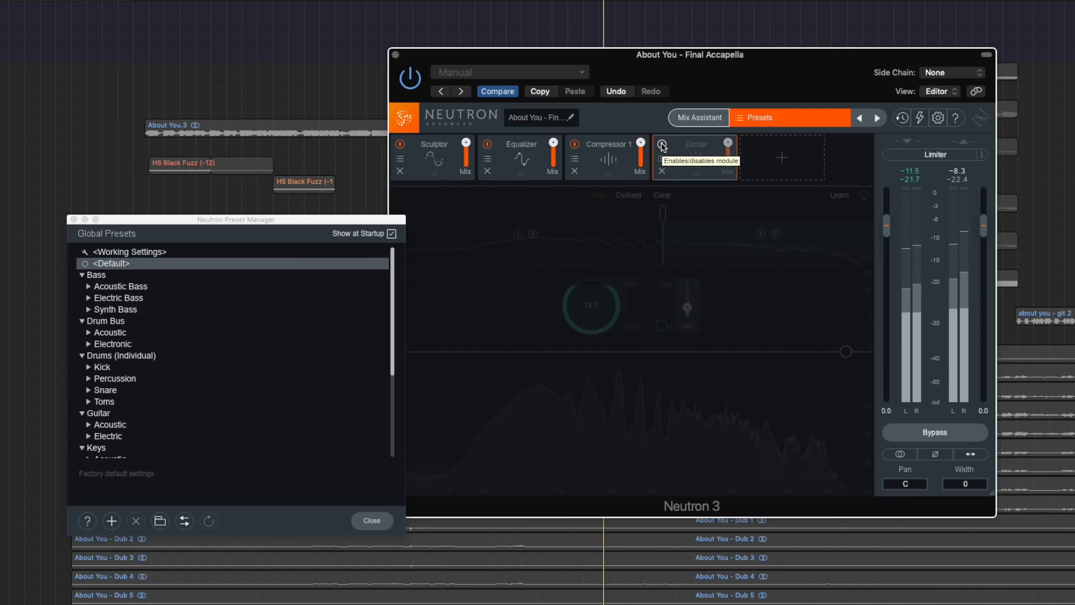
{"action": "left_click", "coordinate": [663, 142]}
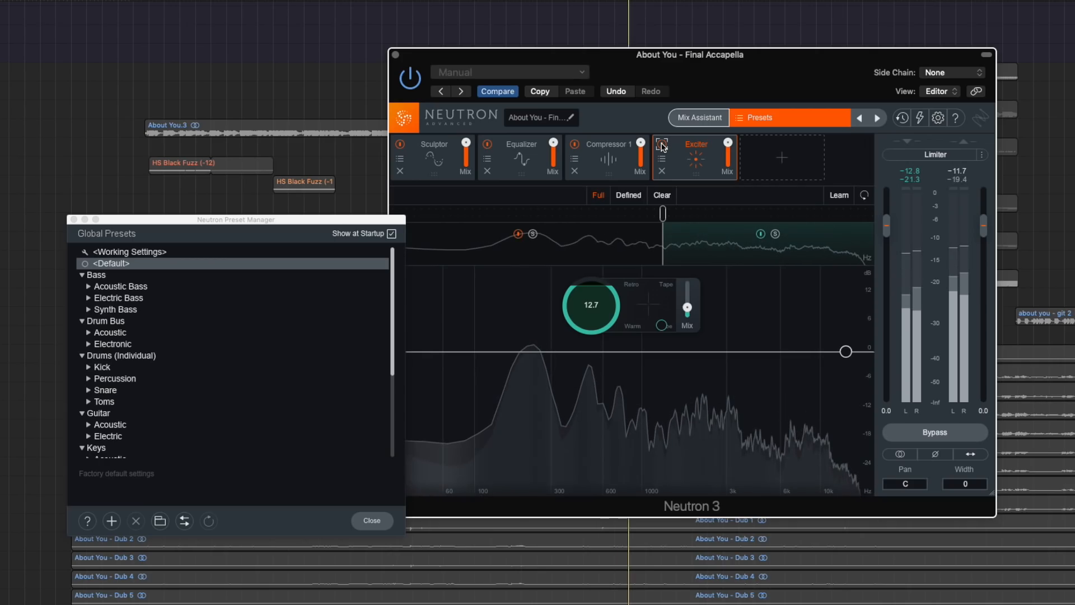
{"action": "left_click", "coordinate": [605, 147]}
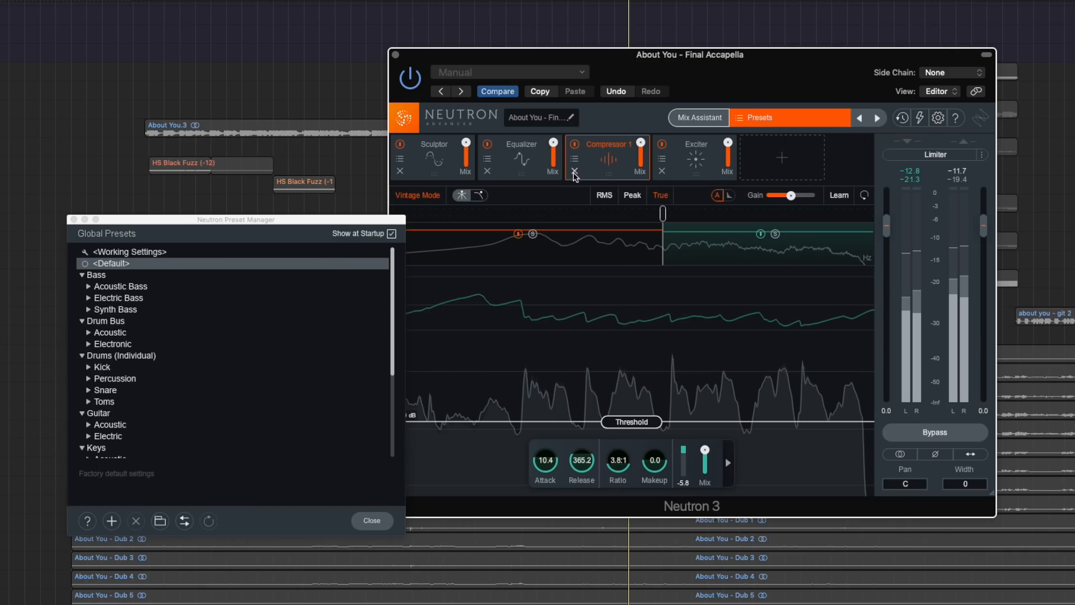
Step: Review the vocal's Equalizer, Exciter and Sculptor module settings
{"action": "left_click", "coordinate": [574, 171]}
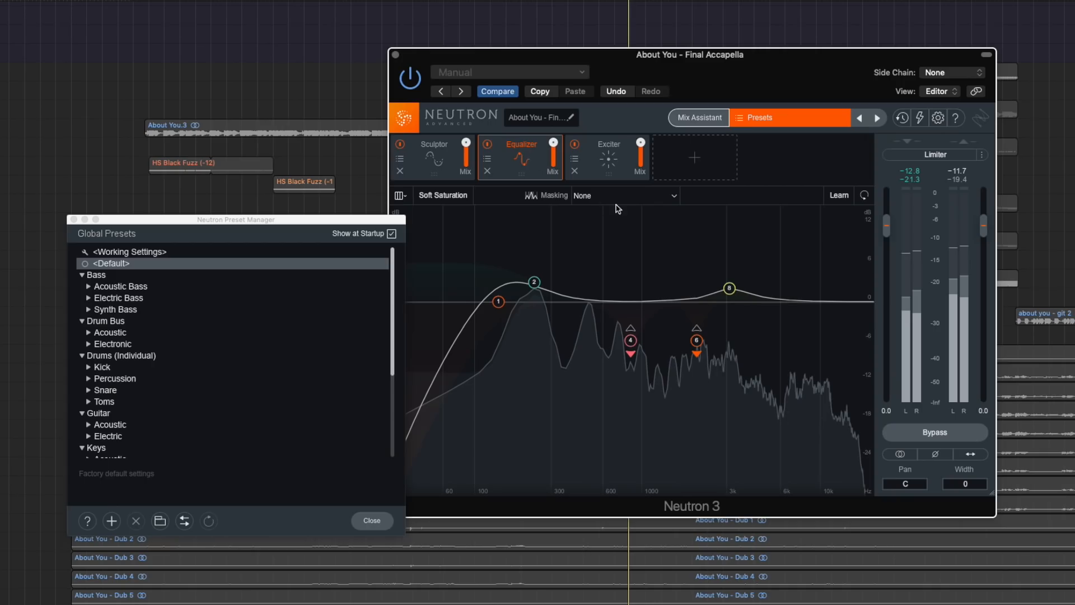
{"action": "left_click", "coordinate": [607, 156]}
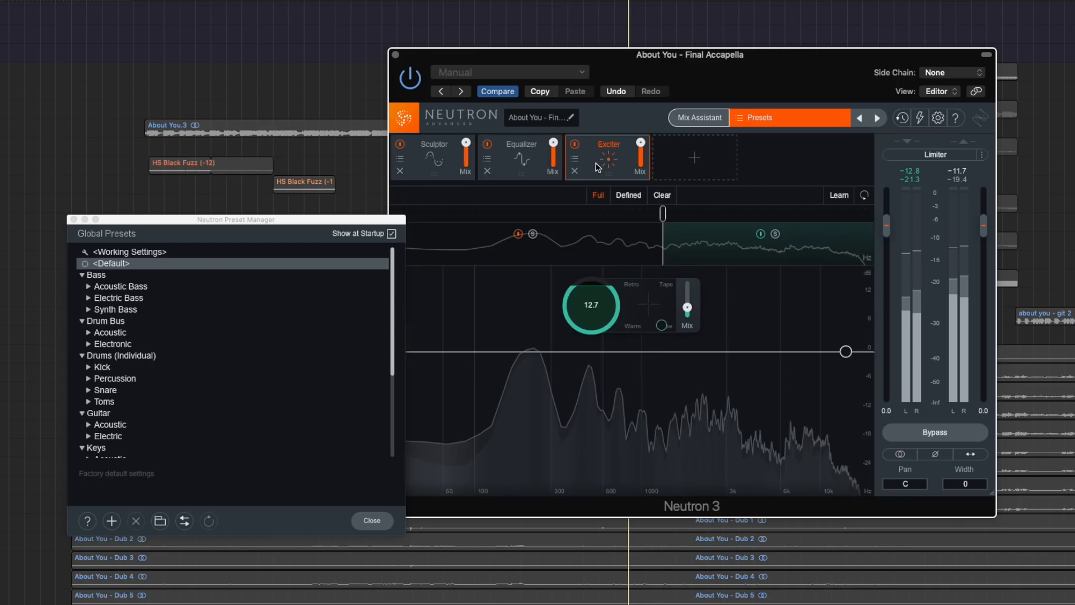
{"action": "left_click", "coordinate": [433, 147]}
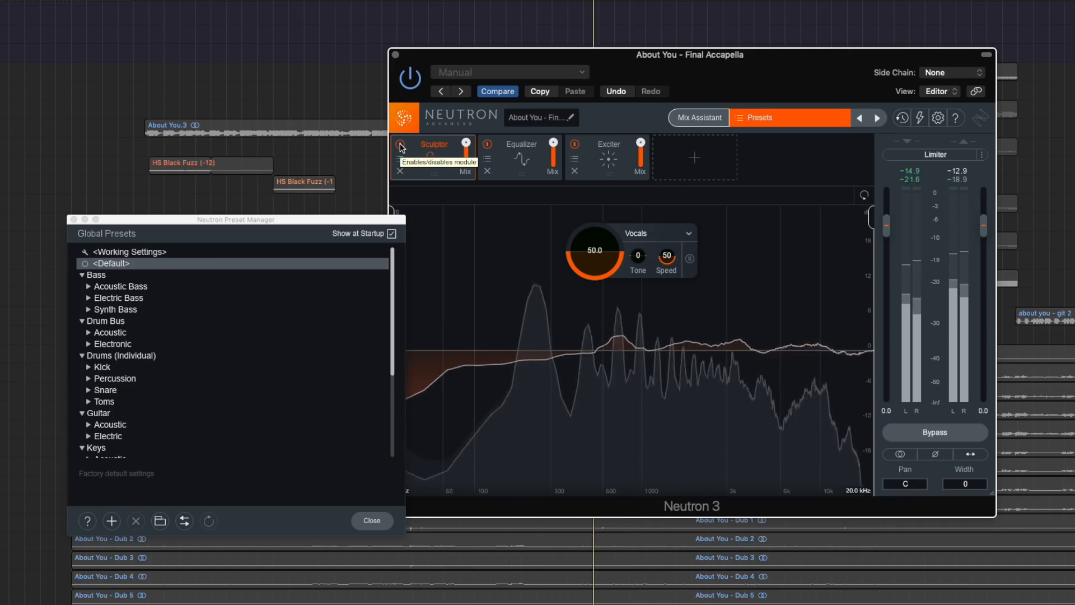
Step: Compare the Sculptor by repeatedly toggling its power off and on
{"action": "left_click", "coordinate": [401, 144]}
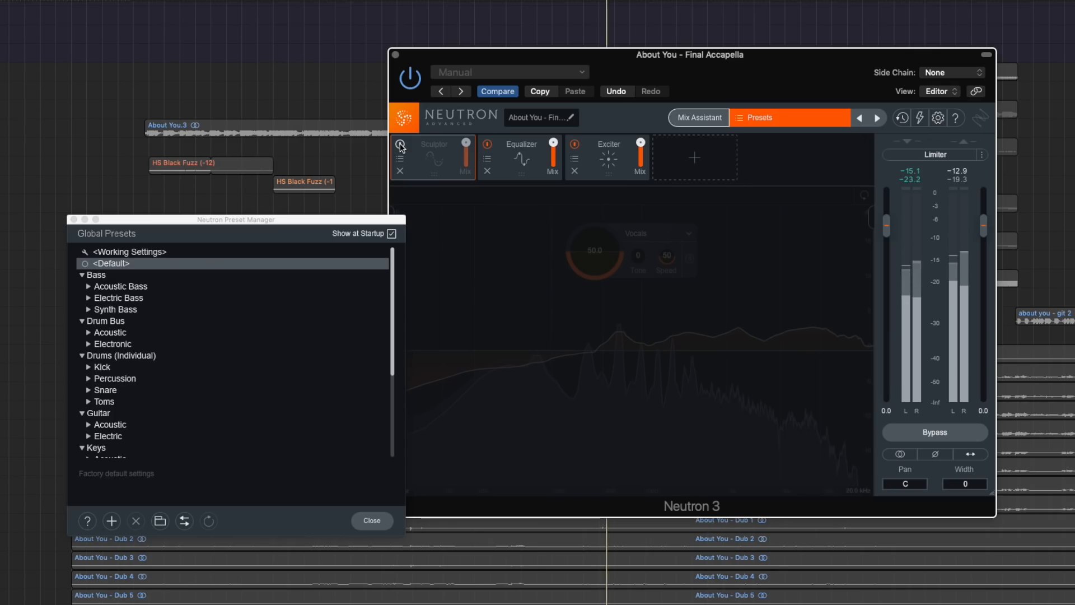
{"action": "left_click", "coordinate": [400, 144]}
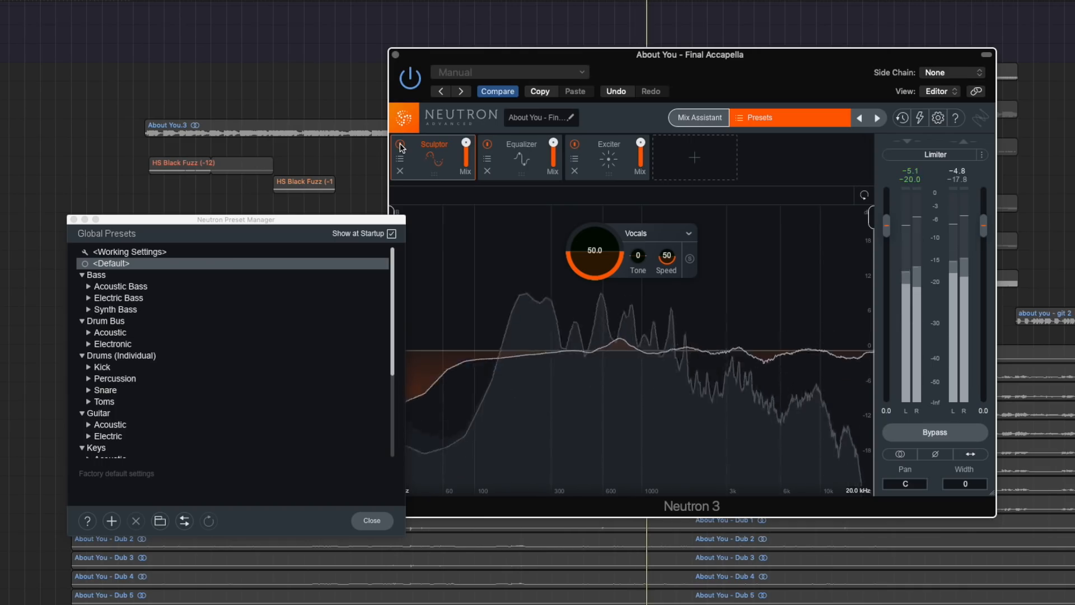
{"action": "left_click", "coordinate": [400, 144]}
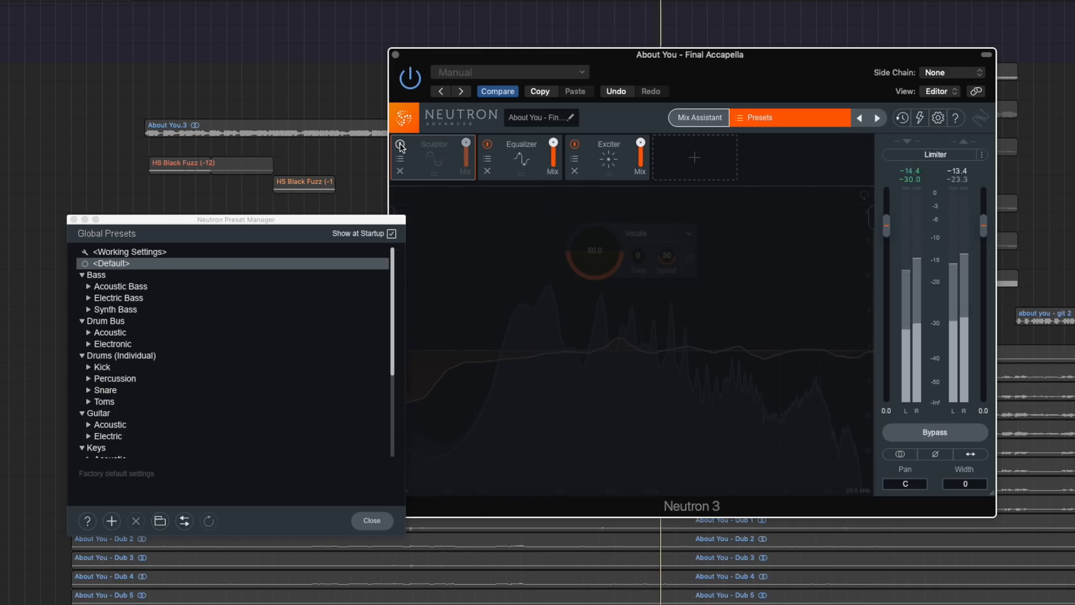
{"action": "left_click", "coordinate": [401, 143]}
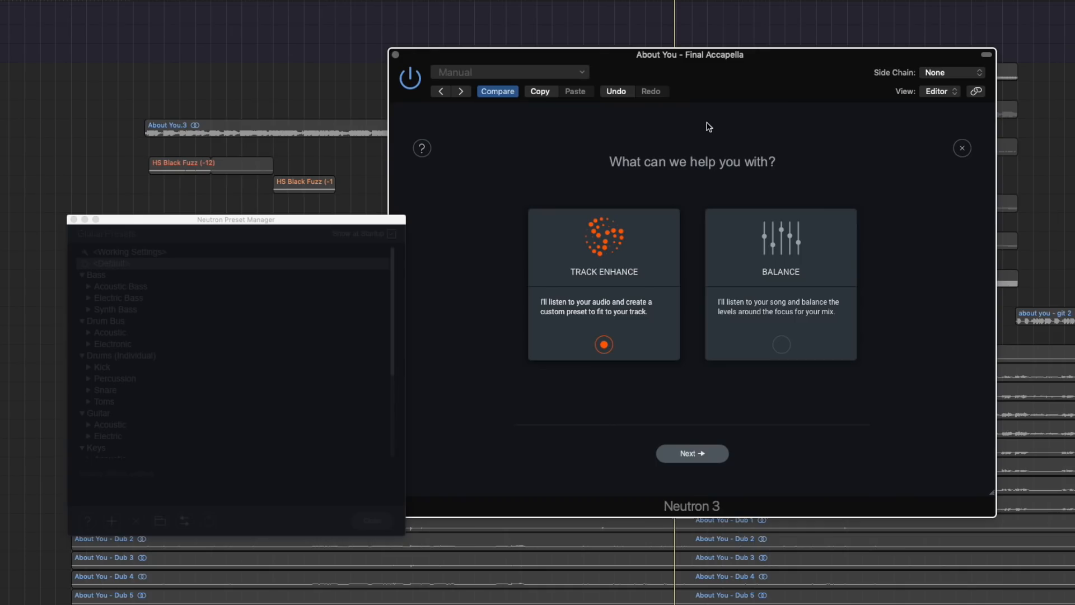
{"action": "mouse_move", "coordinate": [780, 362]}
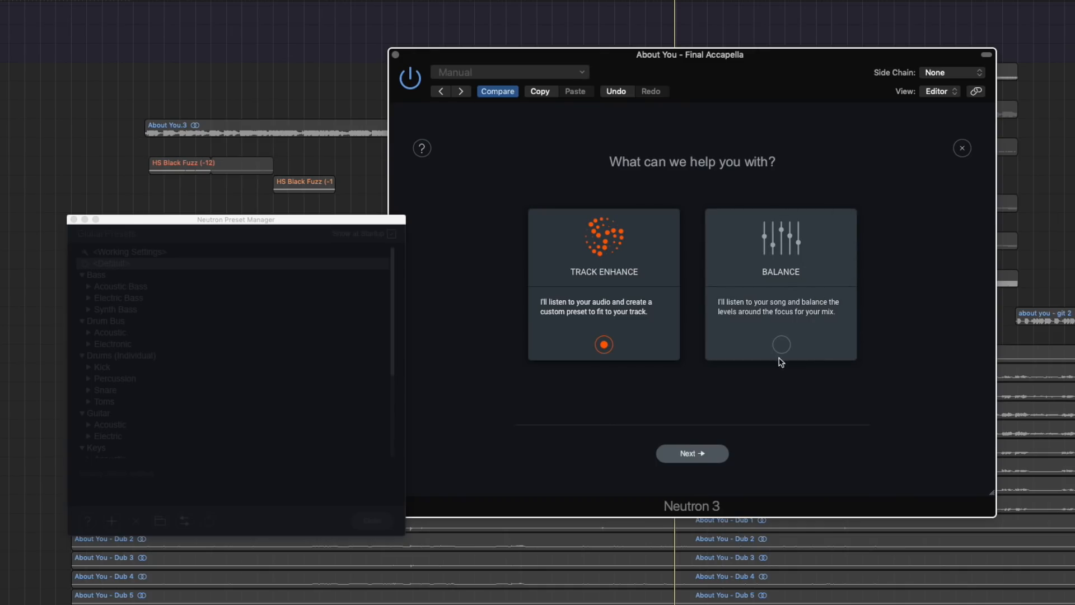
{"action": "mouse_move", "coordinate": [730, 281]}
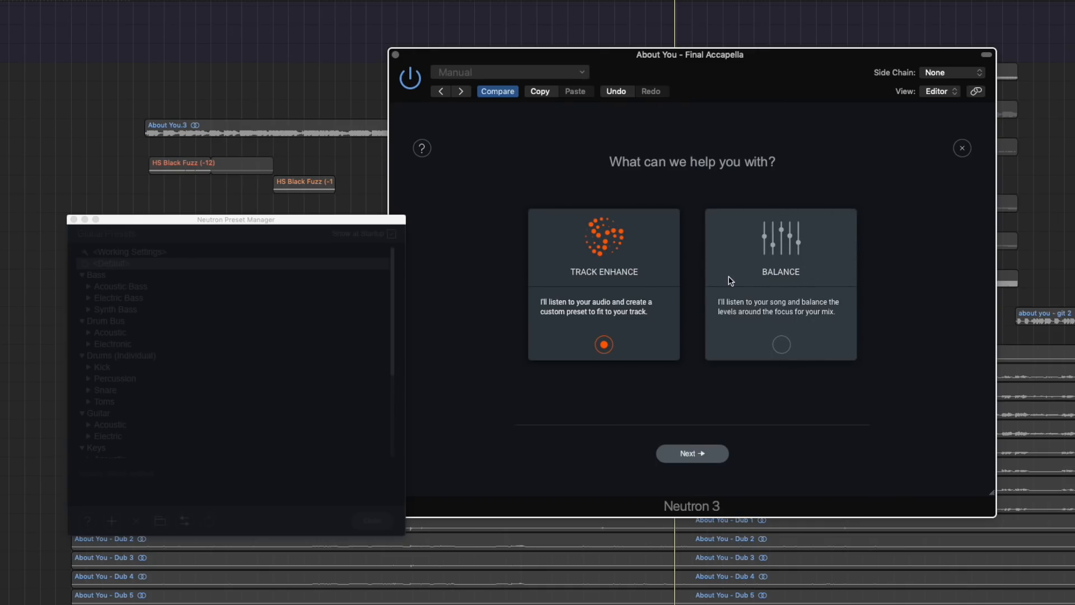
{"action": "mouse_move", "coordinate": [805, 335]}
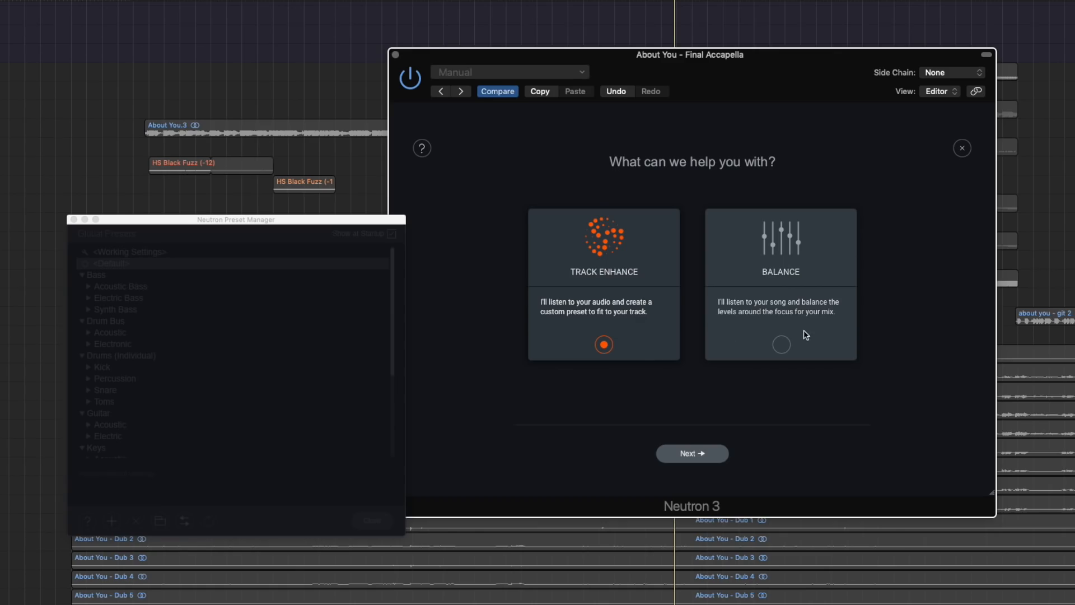
Step: Choose Balance on the mix assistant's 'What can we help you with?' screen
{"action": "left_click", "coordinate": [691, 453]}
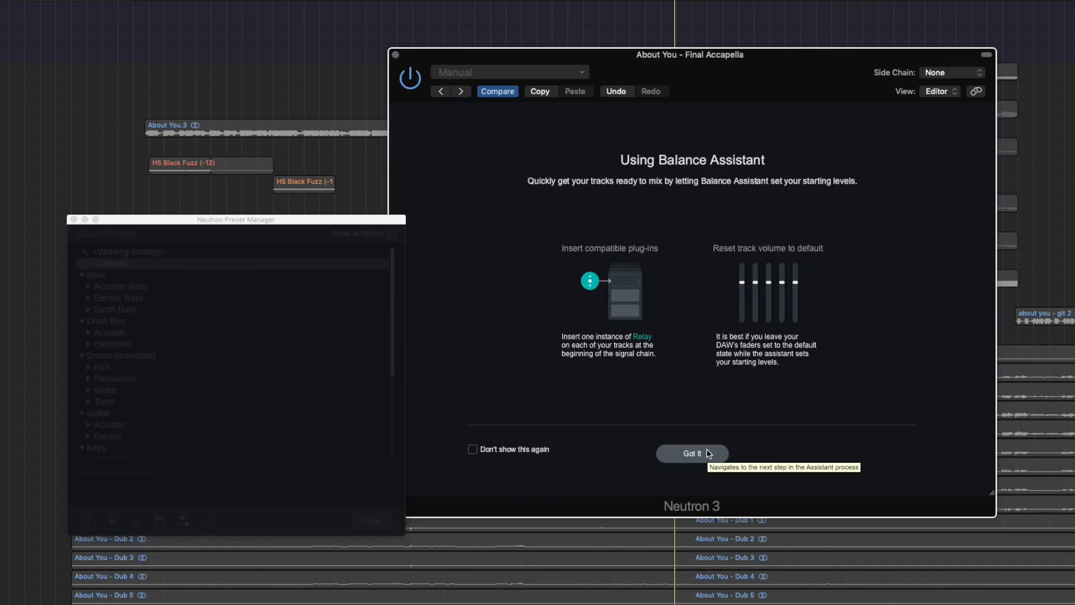
{"action": "mouse_move", "coordinate": [626, 379]}
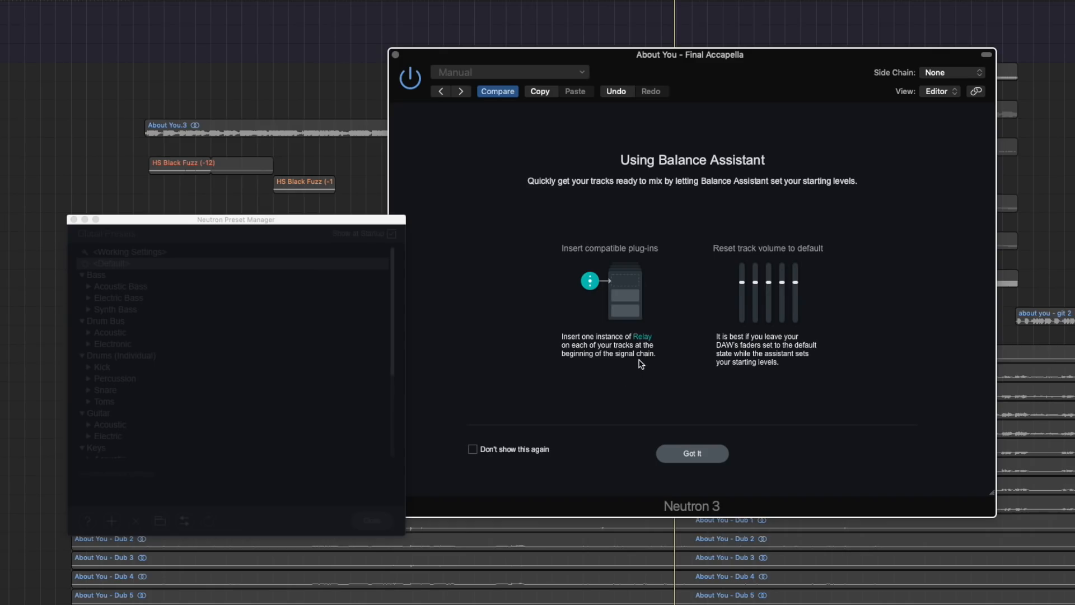
{"action": "mouse_move", "coordinate": [639, 363]}
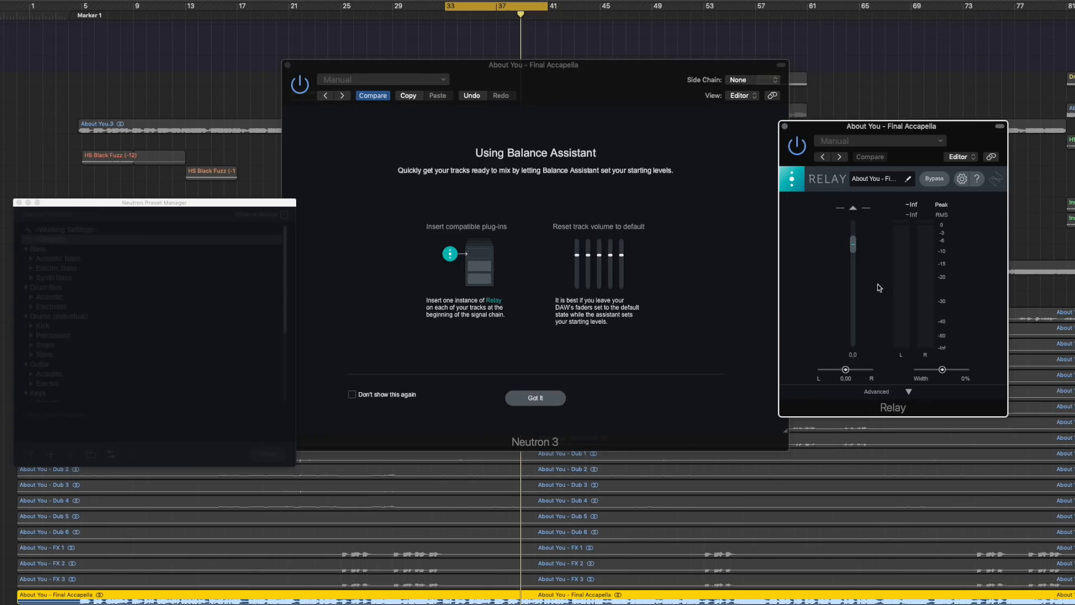
{"action": "mouse_move", "coordinate": [907, 205]}
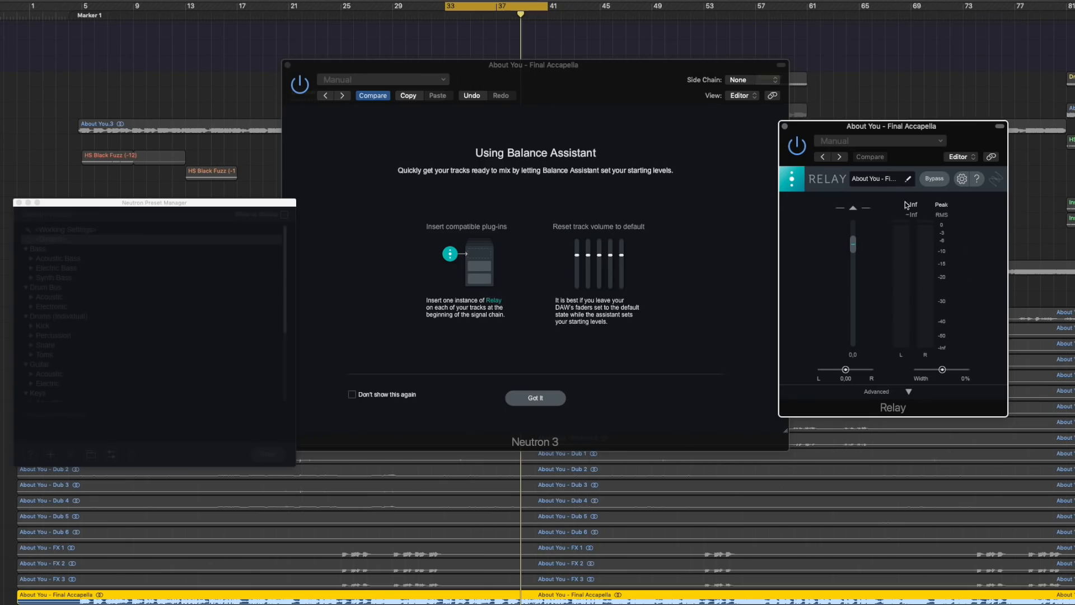
{"action": "mouse_move", "coordinate": [568, 247]}
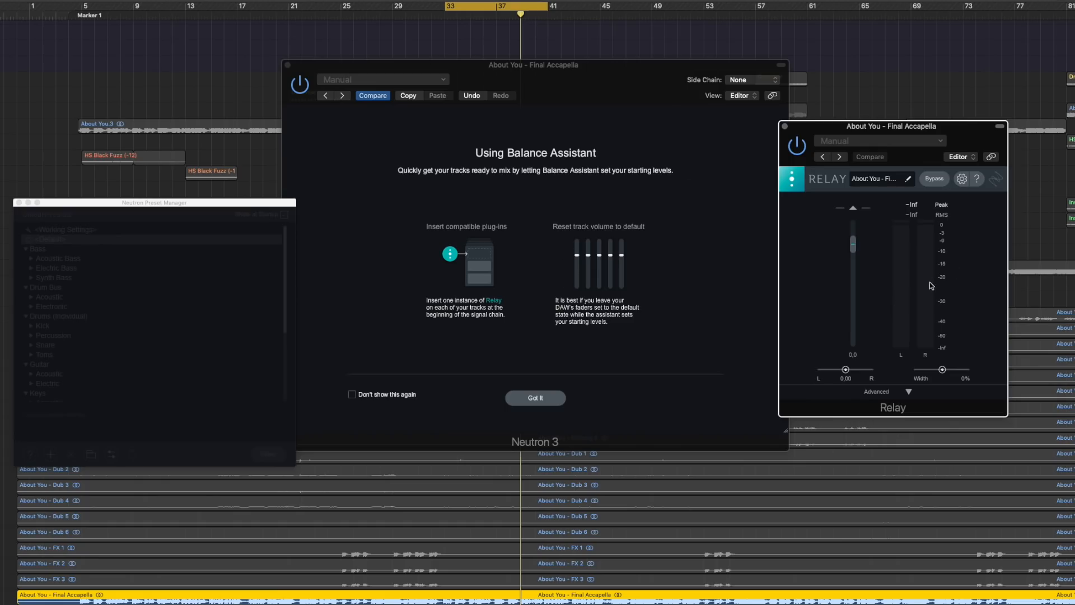
{"action": "mouse_move", "coordinate": [845, 287]}
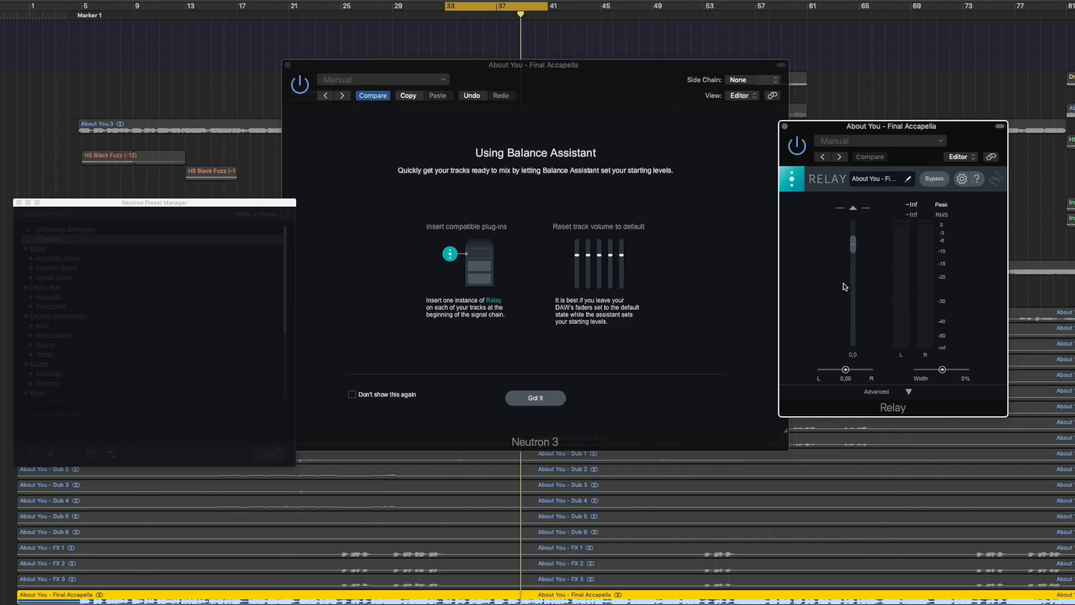
{"action": "mouse_move", "coordinate": [923, 277]}
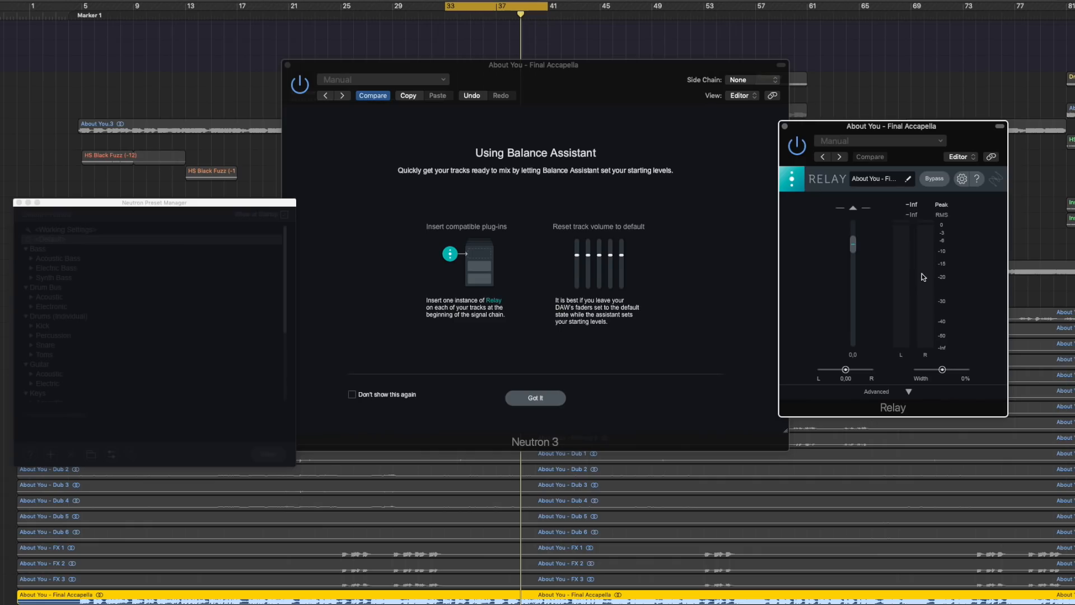
{"action": "mouse_move", "coordinate": [547, 353]}
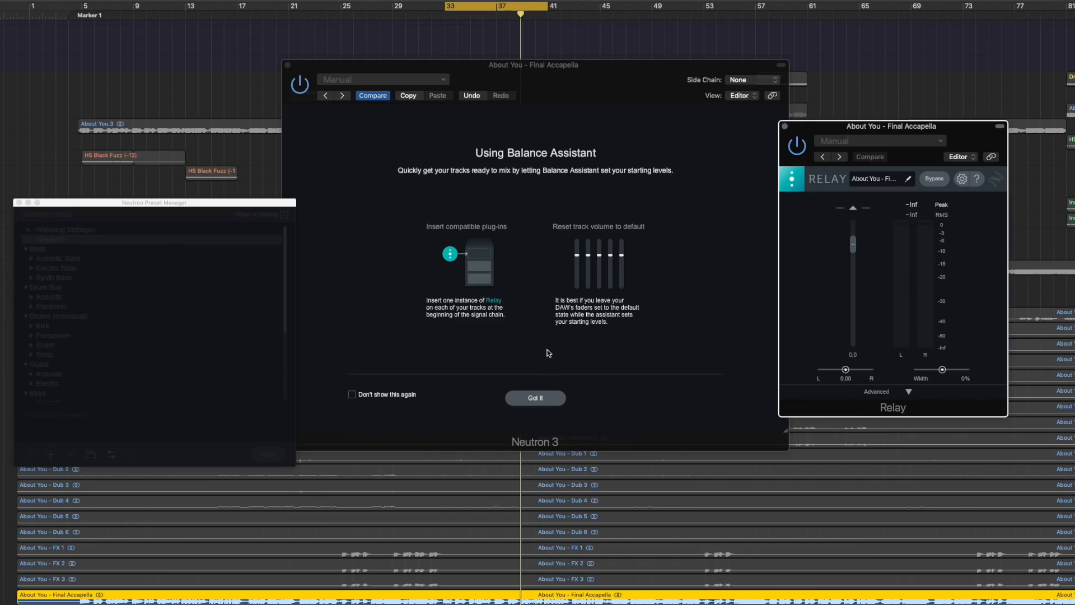
{"action": "mouse_move", "coordinate": [601, 323]}
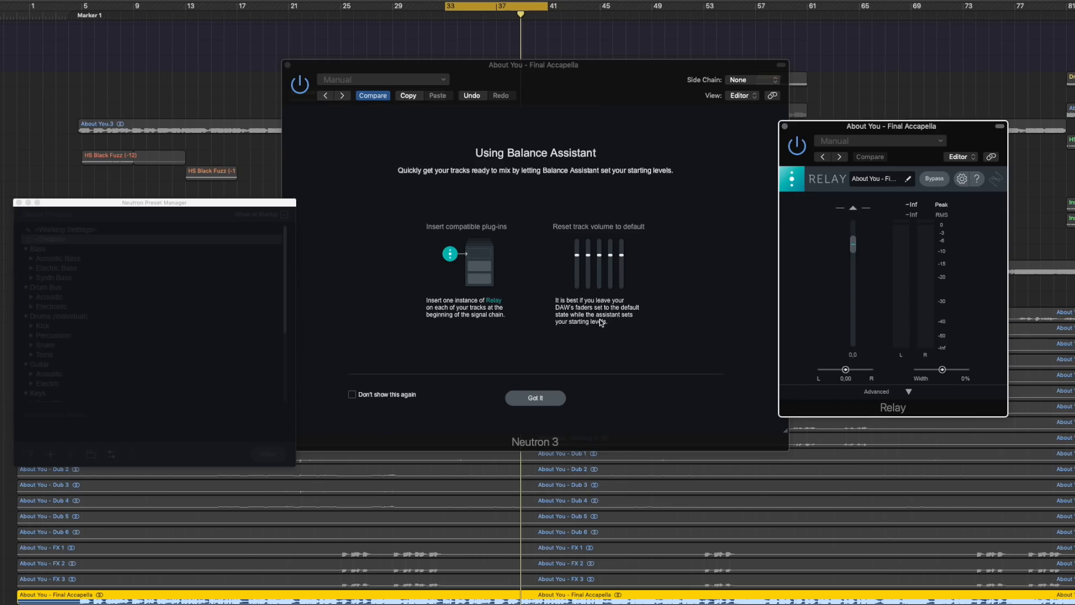
Step: Insert Relay plug-ins on the tracks' channel strips for the Balance Assistant
{"action": "left_click", "coordinate": [535, 397]}
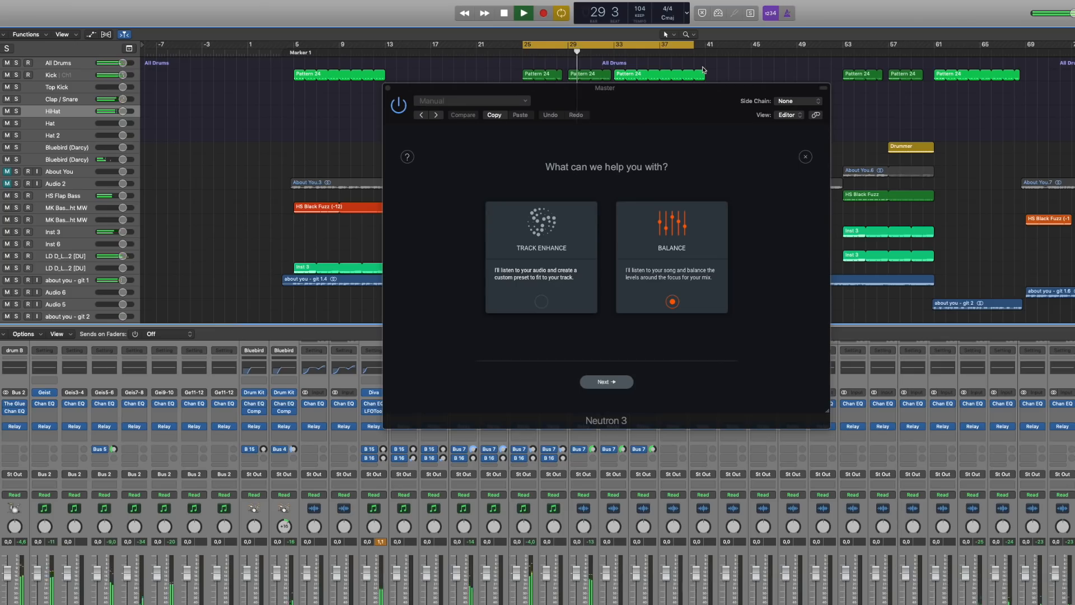
{"action": "mouse_move", "coordinate": [962, 276]}
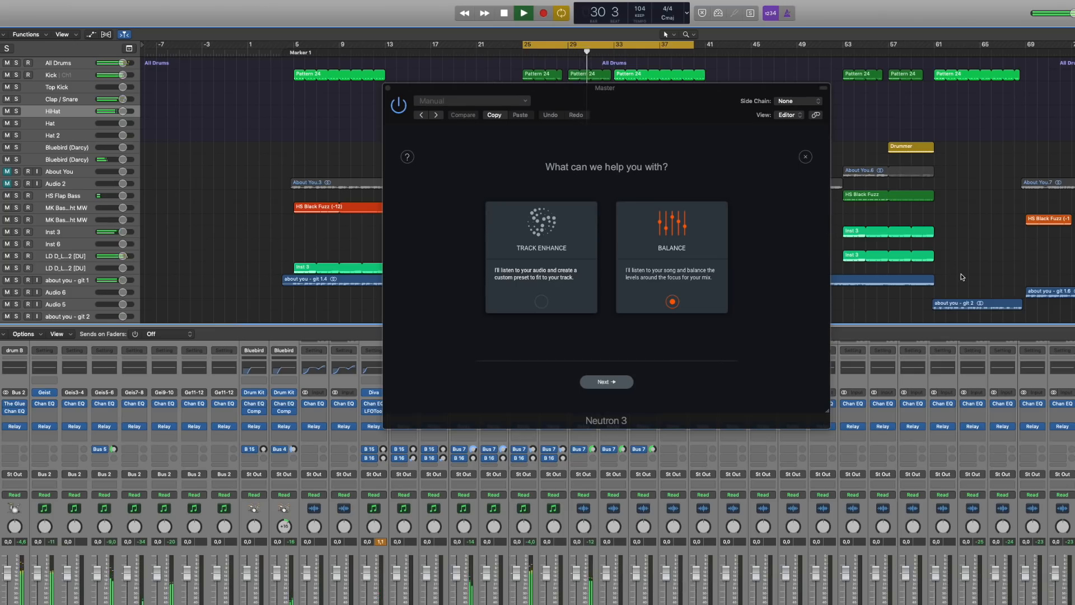
Step: Continue from the Mix Assistant to the Using Balance Assistant introduction page
{"action": "left_click", "coordinate": [605, 382]}
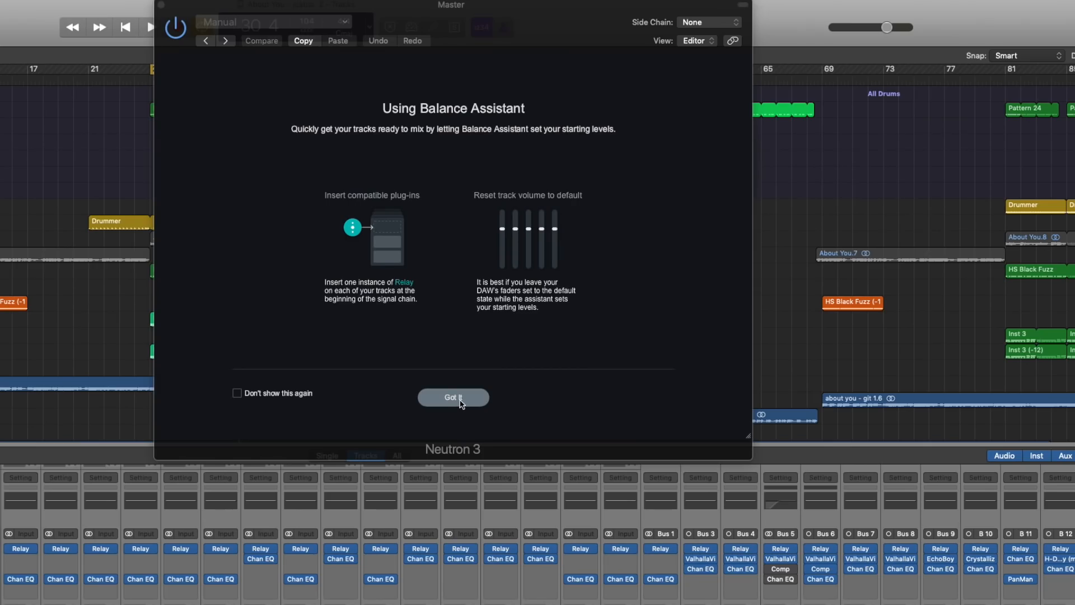
Step: Keep every Relay track ticked with no focus starred, and start Balance Assistant listening to the song
{"action": "left_click", "coordinate": [452, 397]}
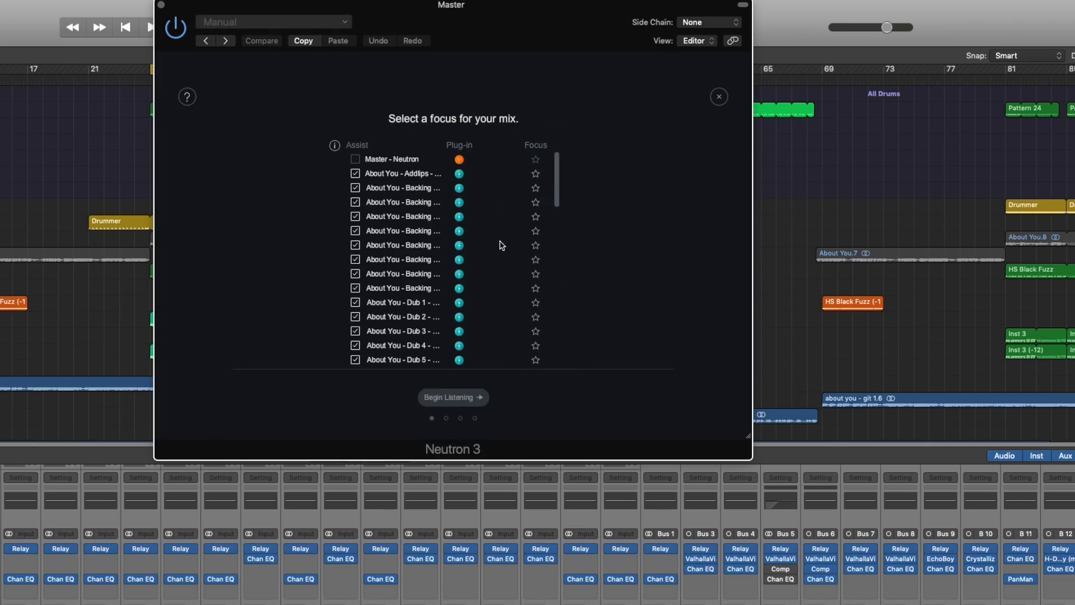
{"action": "mouse_move", "coordinate": [498, 203]}
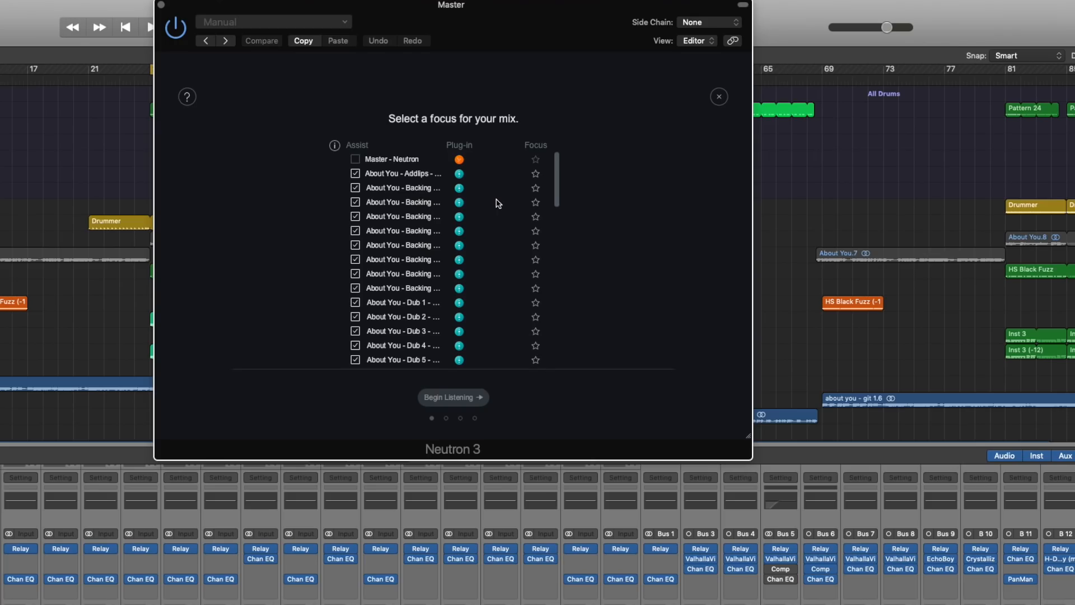
{"action": "scroll", "scroll_direction": "down", "scroll_amount": 3}
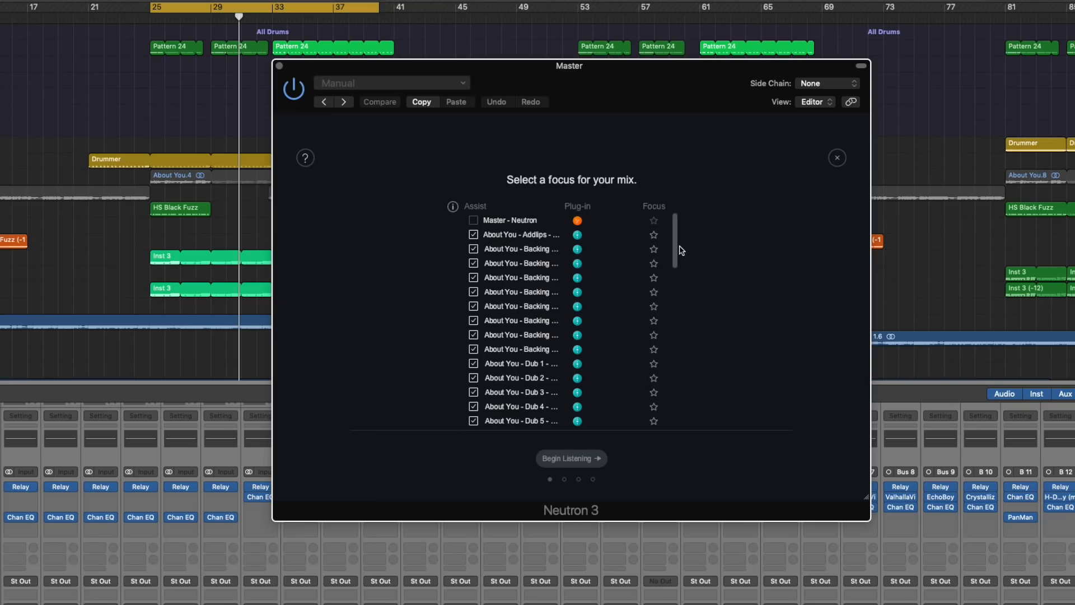
{"action": "scroll", "scroll_direction": "down", "scroll_amount": 3}
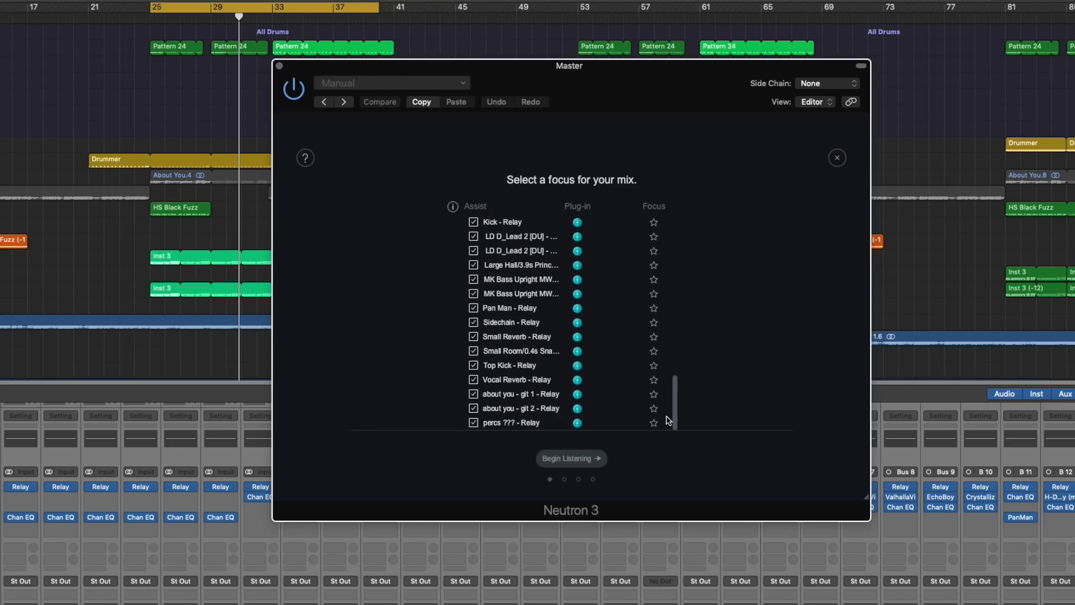
{"action": "mouse_move", "coordinate": [667, 425]}
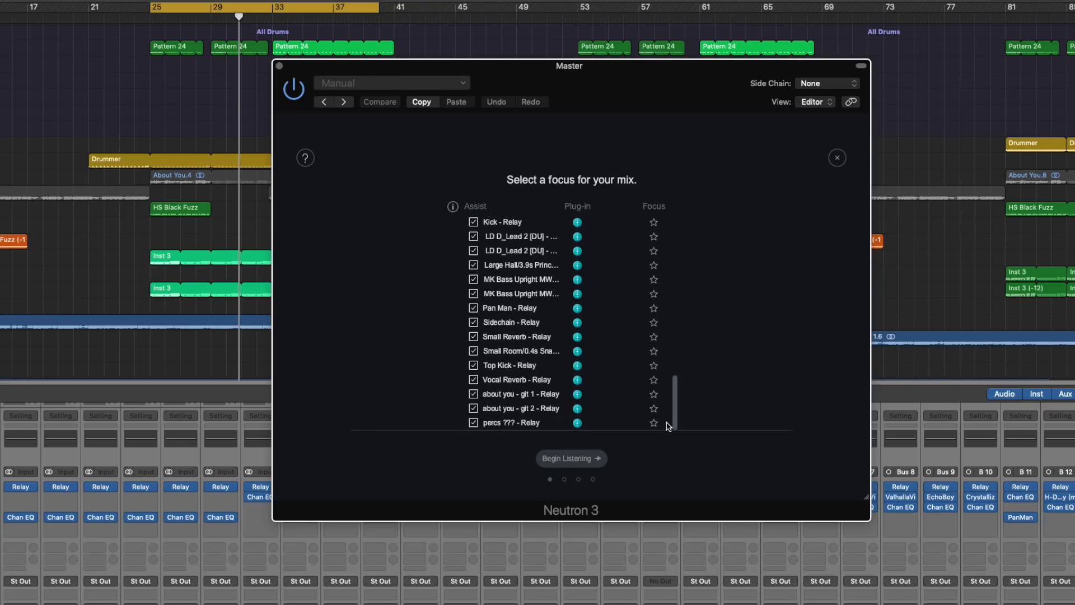
{"action": "left_click", "coordinate": [570, 458]}
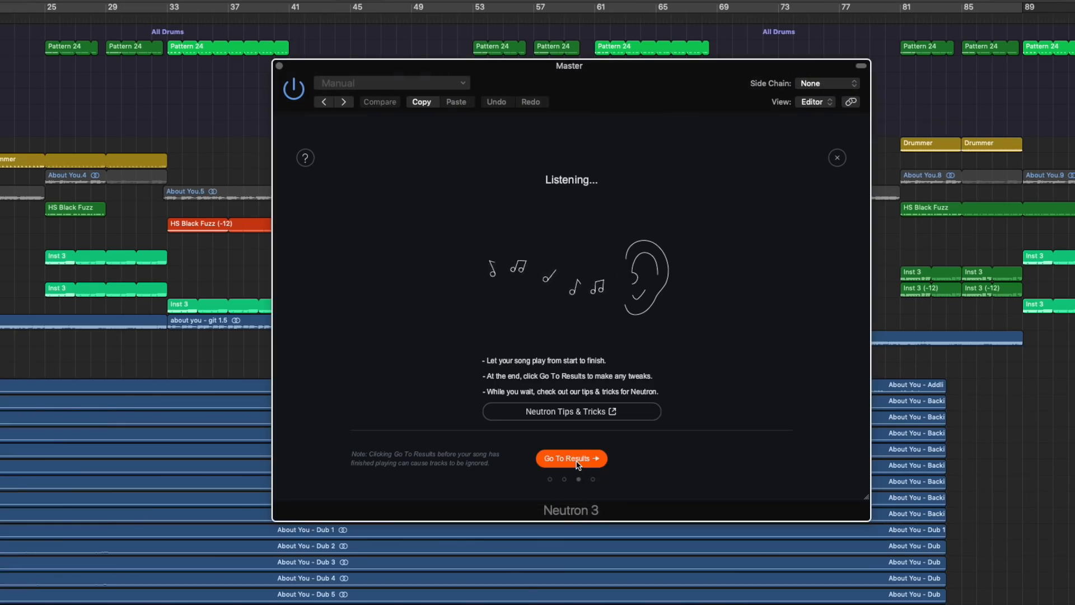
Step: Skip to balance results: Voice and Bass -4.0 dB, Percussion -2.5 dB, Musical -1.5 dB
{"action": "left_click", "coordinate": [571, 458]}
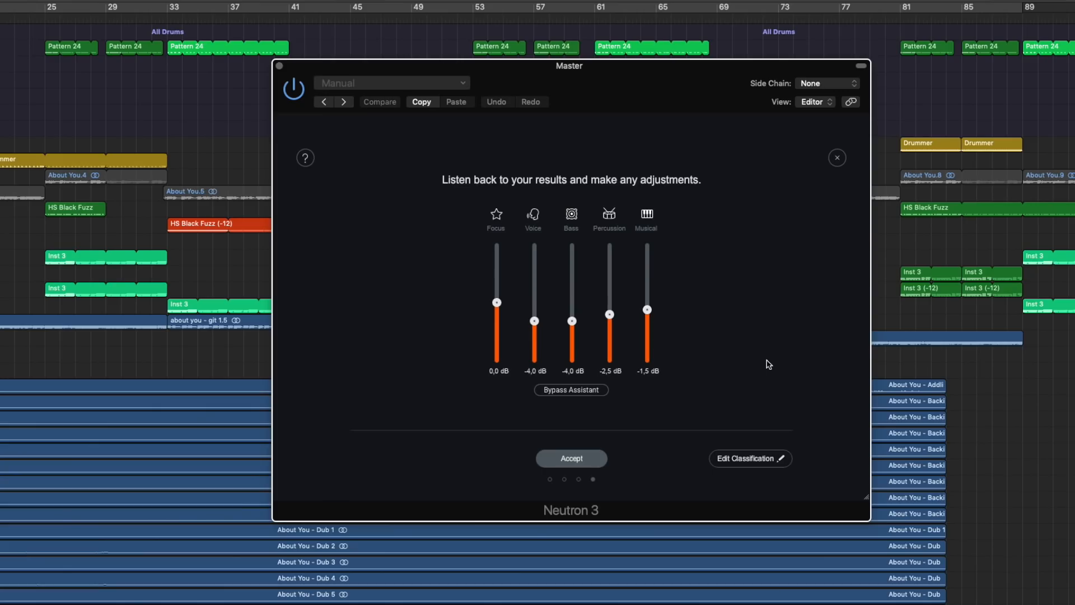
{"action": "mouse_move", "coordinate": [737, 342]}
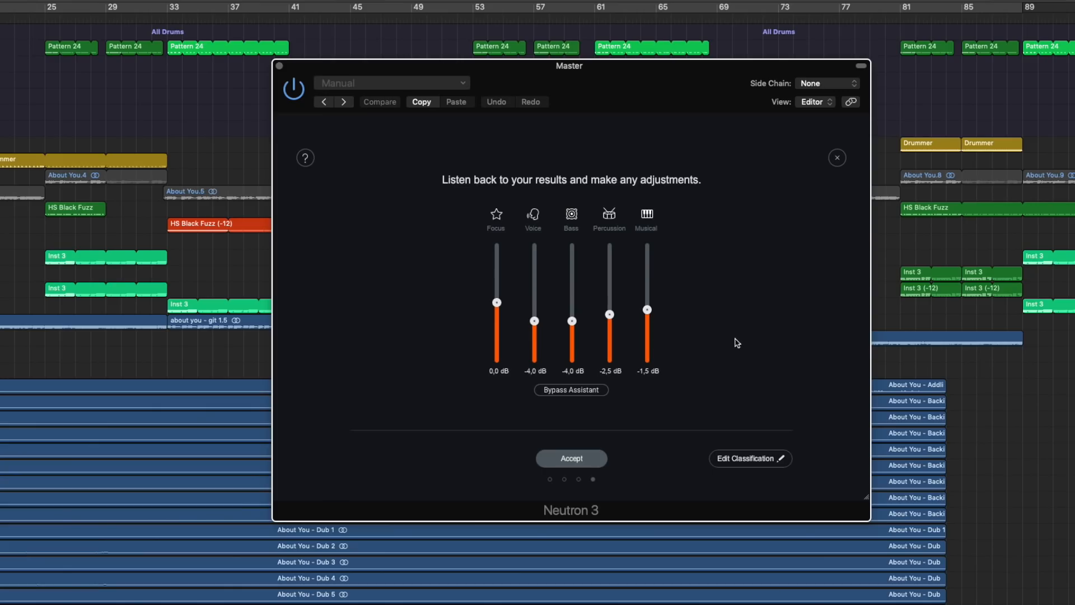
{"action": "mouse_move", "coordinate": [500, 280]}
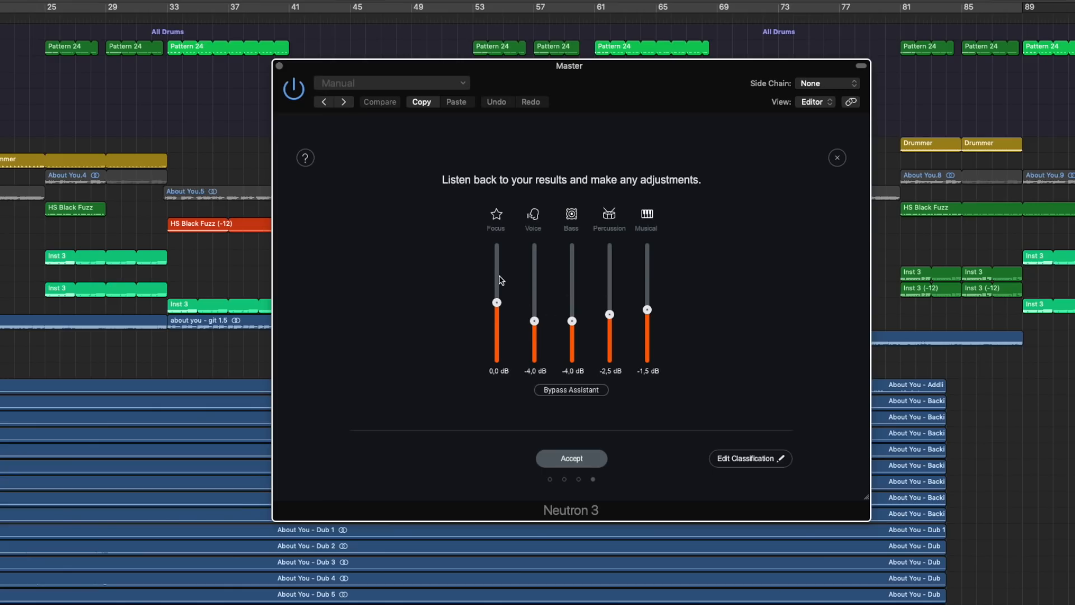
{"action": "mouse_move", "coordinate": [580, 294]}
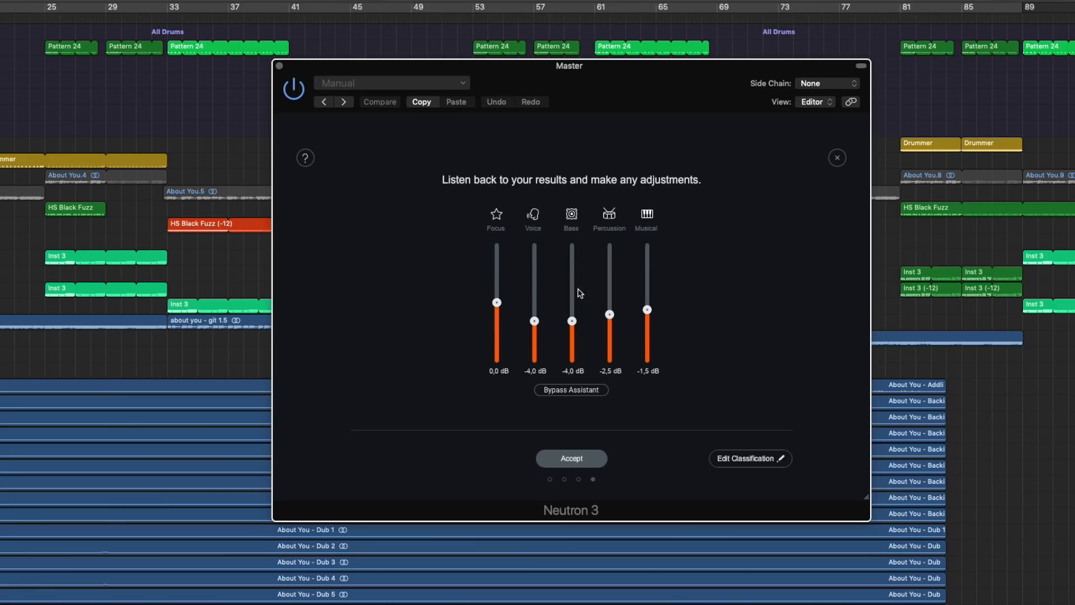
{"action": "mouse_move", "coordinate": [651, 308]}
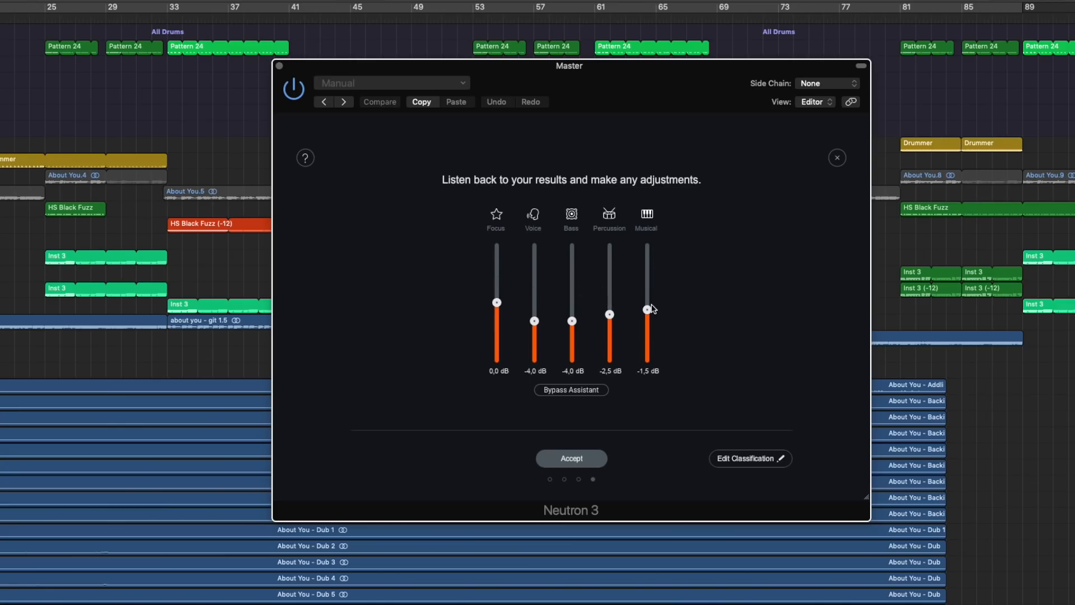
{"action": "mouse_move", "coordinate": [646, 308]}
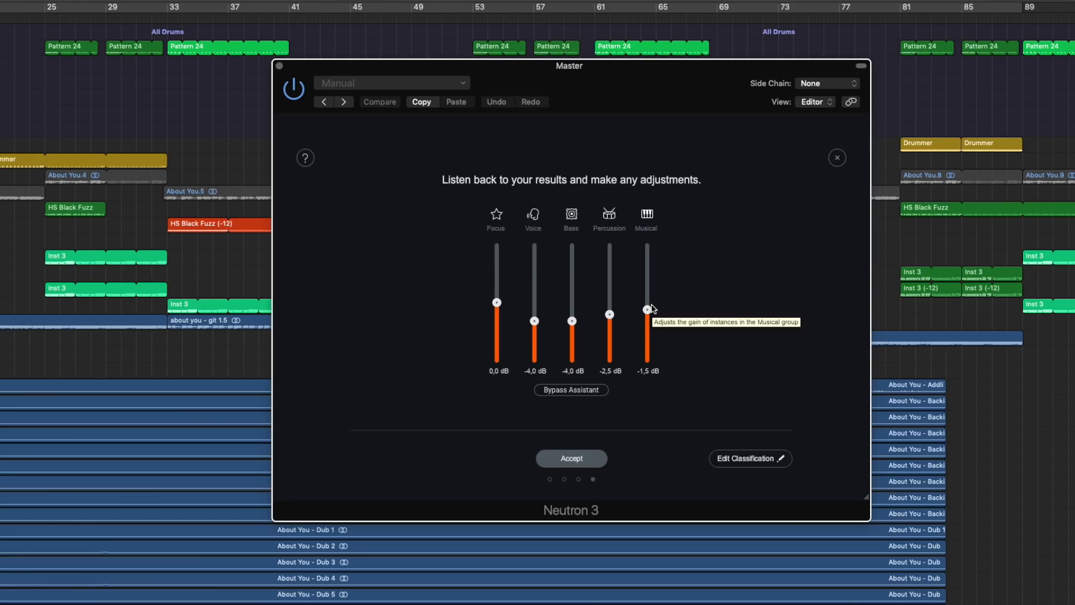
{"action": "mouse_move", "coordinate": [559, 372]}
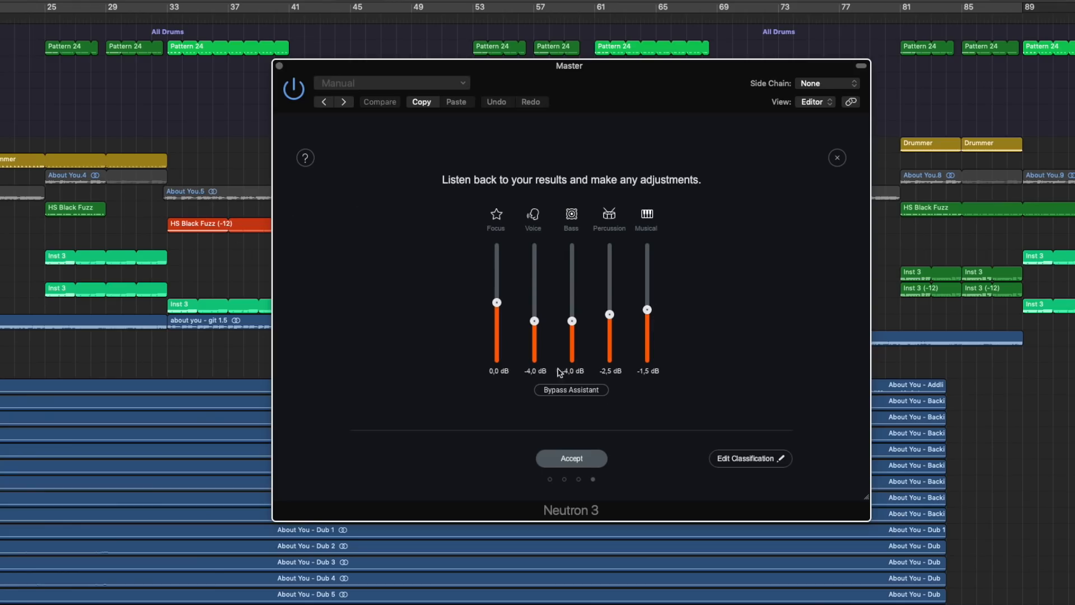
{"action": "mouse_move", "coordinate": [278, 117]}
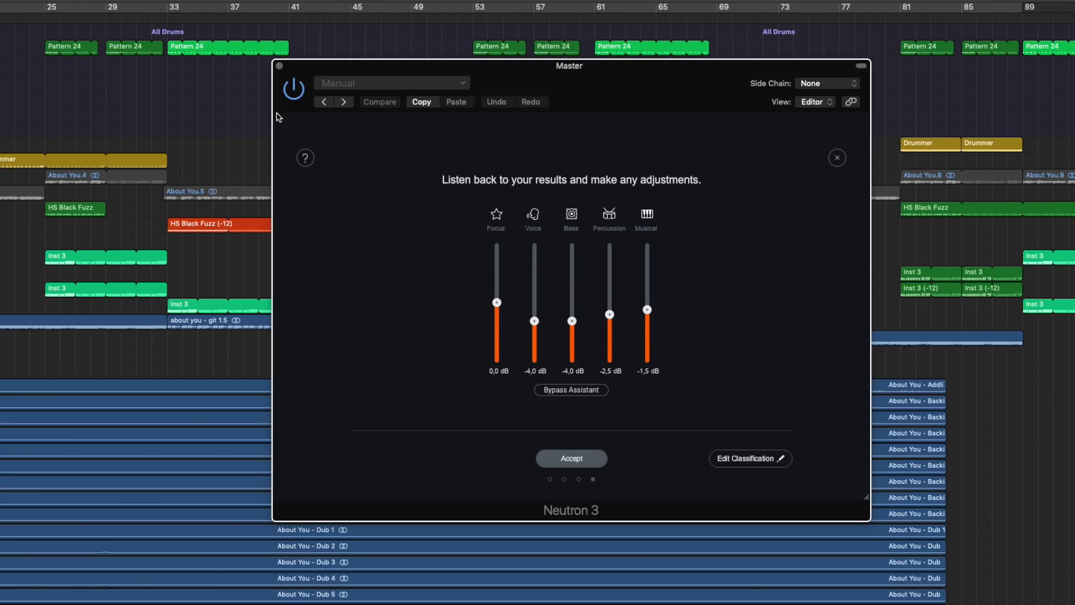
{"action": "mouse_move", "coordinate": [166, 23]}
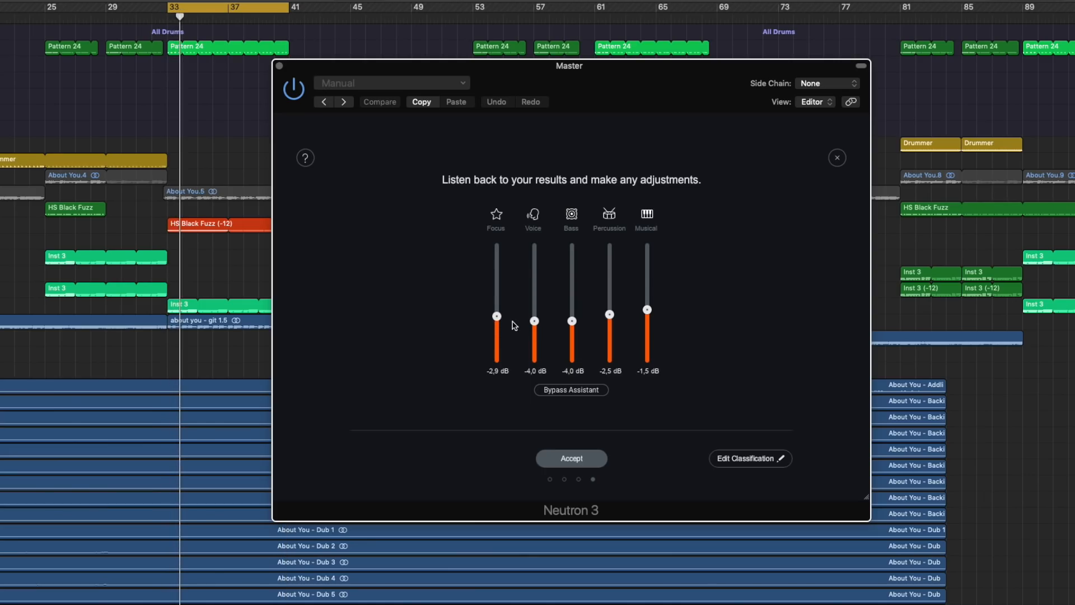
{"action": "mouse_move", "coordinate": [470, 302]}
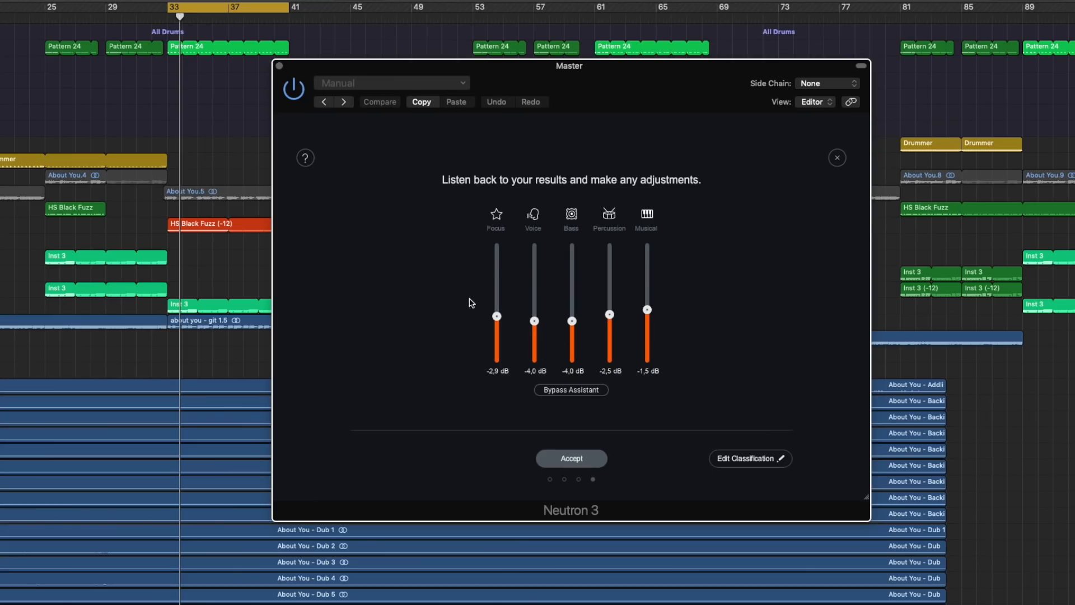
{"action": "mouse_move", "coordinate": [404, 241]}
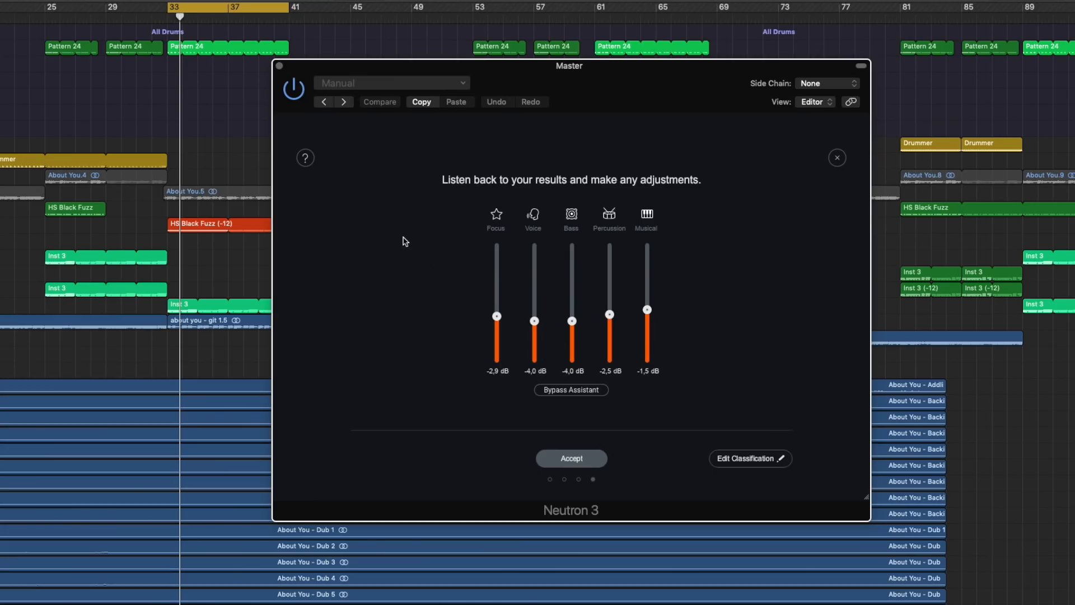
{"action": "mouse_move", "coordinate": [629, 455]}
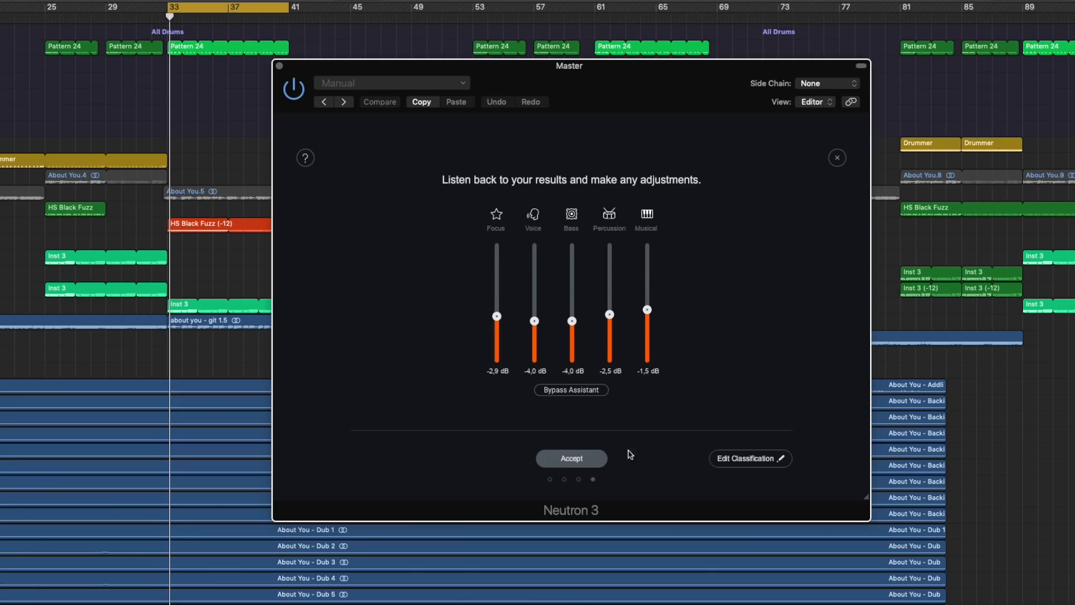
Step: A/B compare the assistant's gain adjustments twice with Bypass Assistant, ending with them active
{"action": "left_click", "coordinate": [571, 389]}
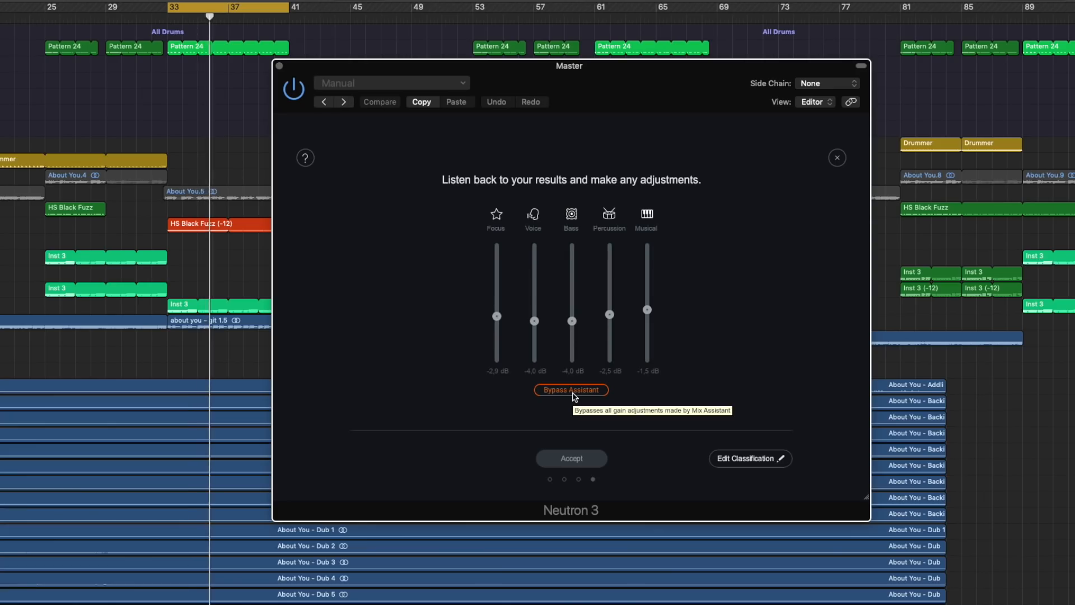
{"action": "left_click", "coordinate": [570, 390]}
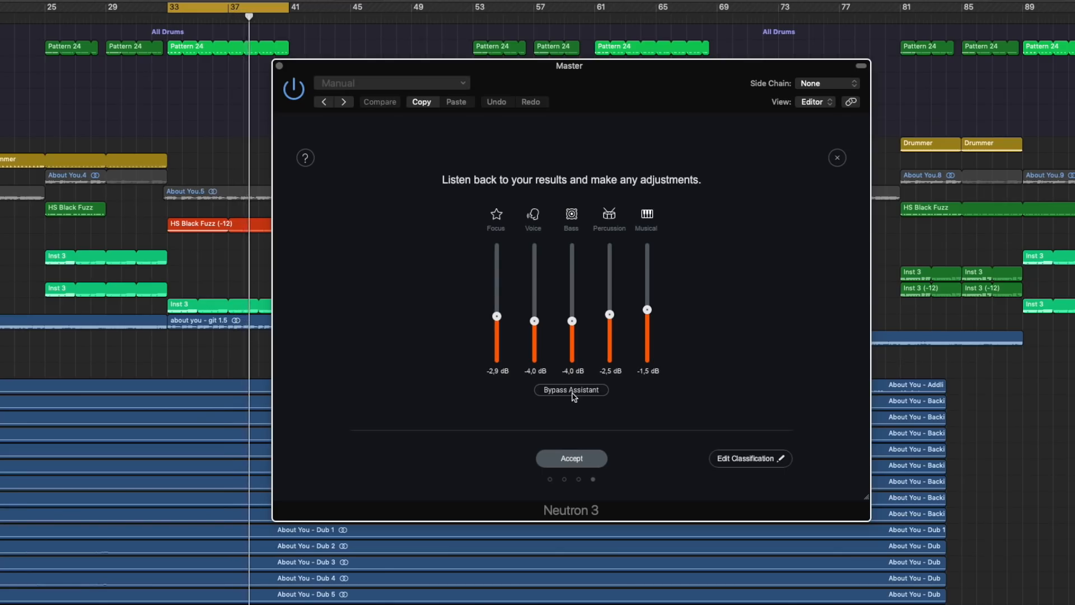
{"action": "left_click", "coordinate": [570, 390]}
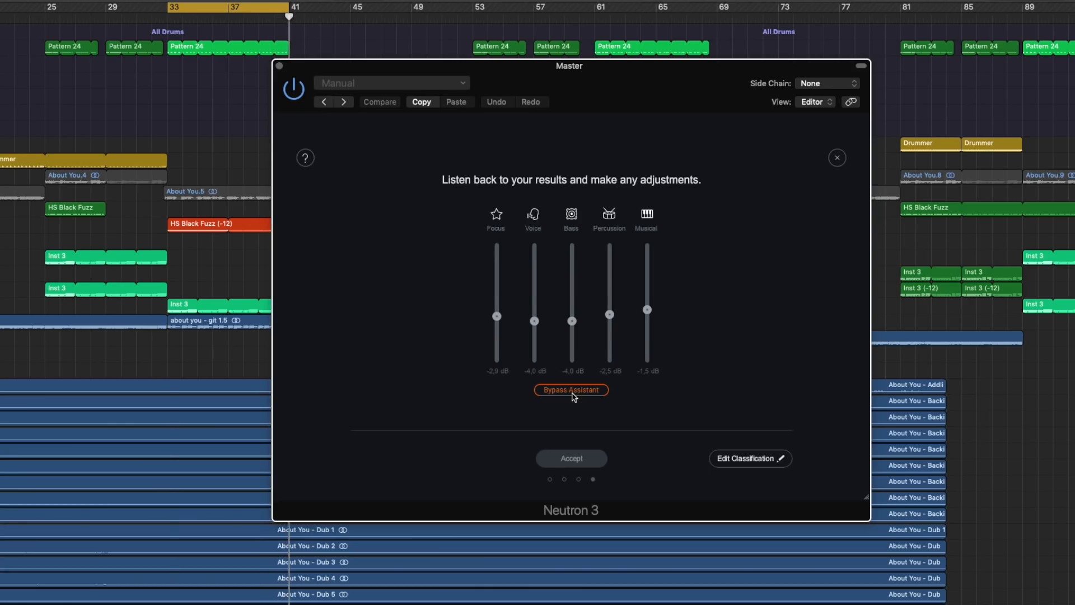
{"action": "left_click", "coordinate": [570, 390]}
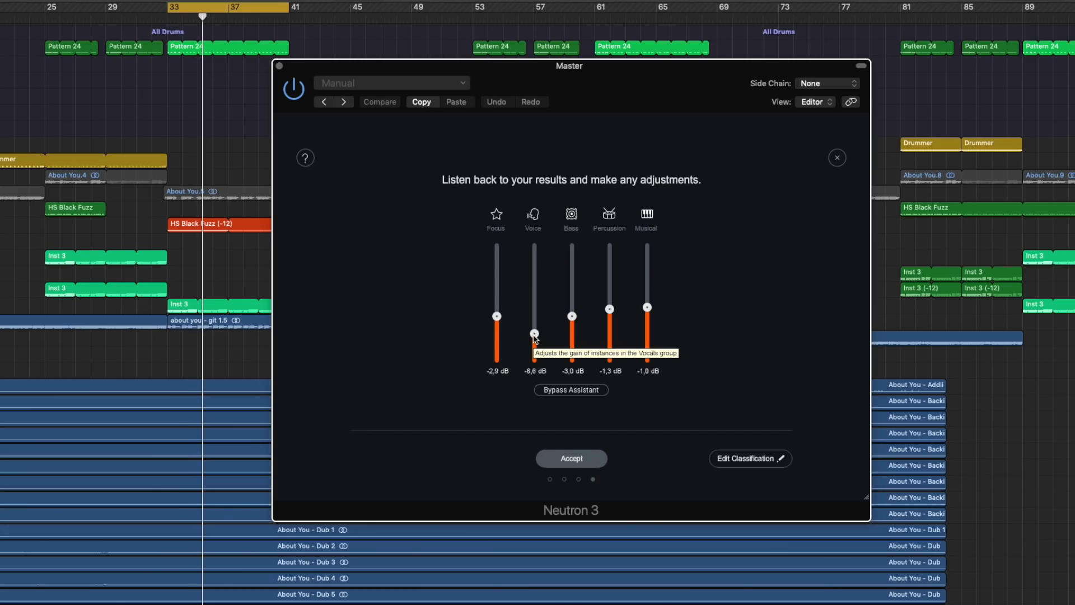
{"action": "mouse_move", "coordinate": [656, 302]}
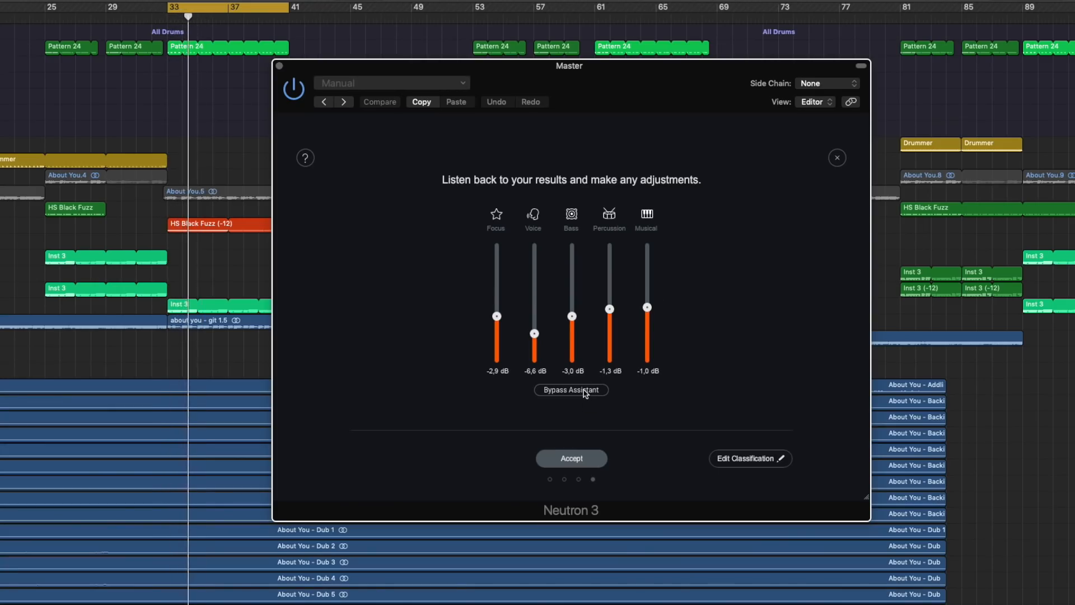
Step: Compare the rebalanced mix with Focus -3.7 dB and Voice -8.0 dB, ending bypassed
{"action": "left_click", "coordinate": [570, 390]}
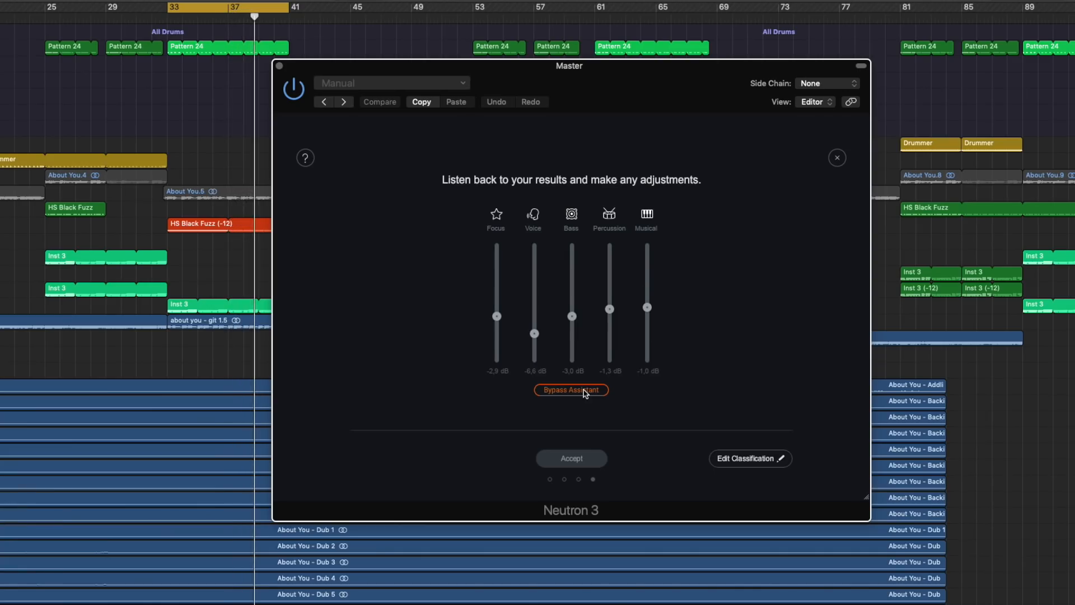
{"action": "left_click", "coordinate": [570, 390]}
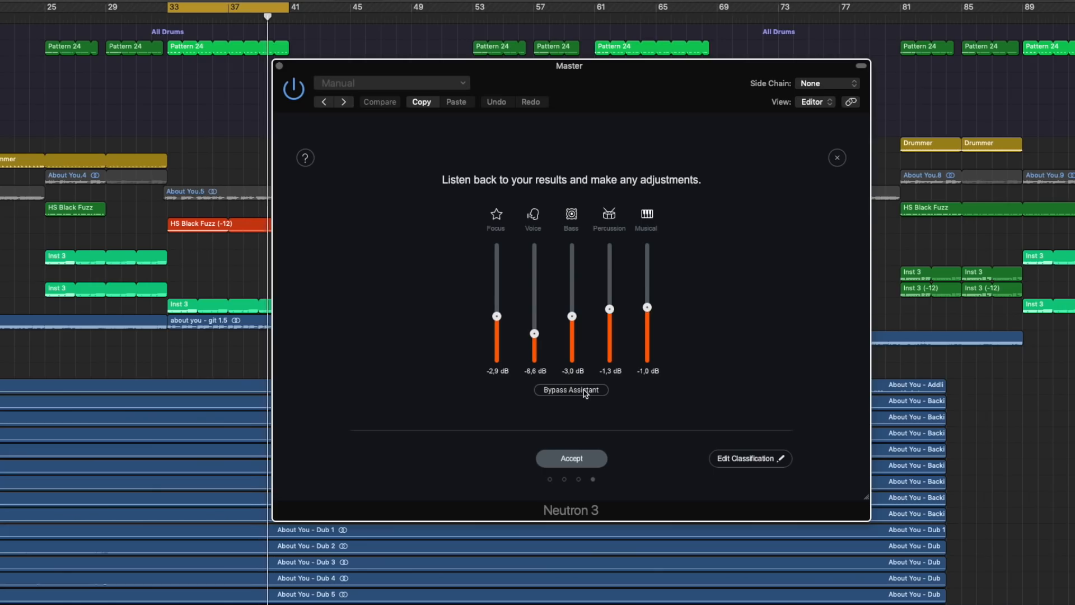
{"action": "mouse_move", "coordinate": [619, 444]}
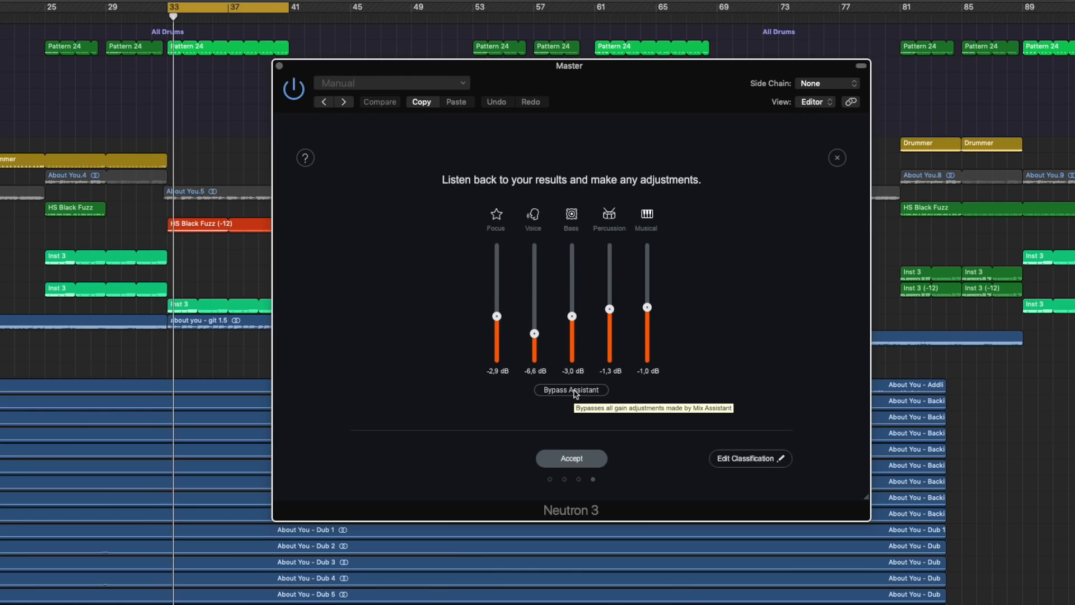
{"action": "left_click", "coordinate": [571, 390]}
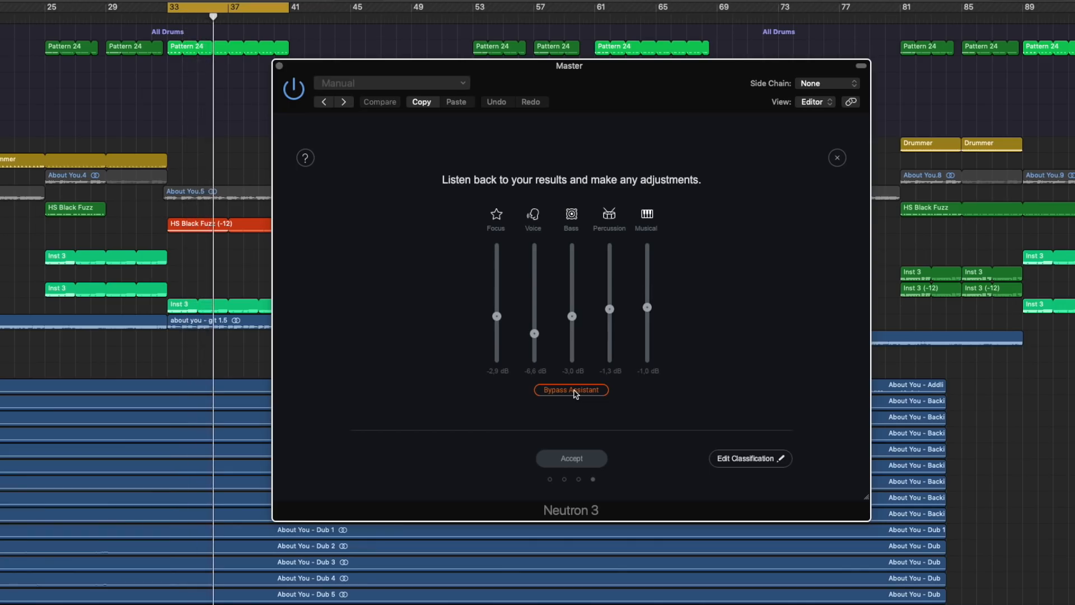
{"action": "left_click", "coordinate": [570, 390]}
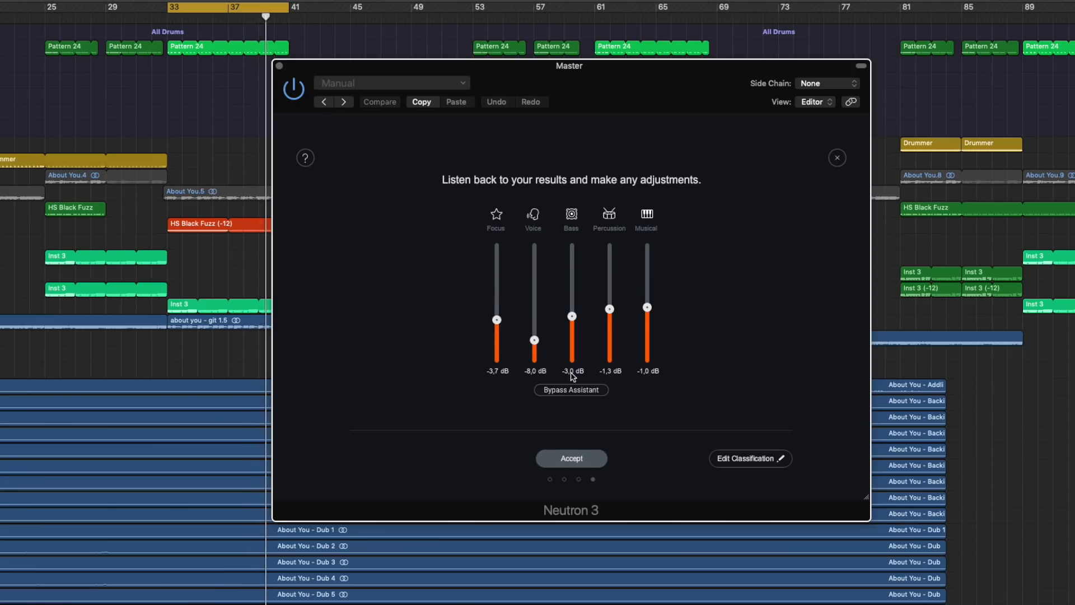
{"action": "left_click", "coordinate": [571, 390]}
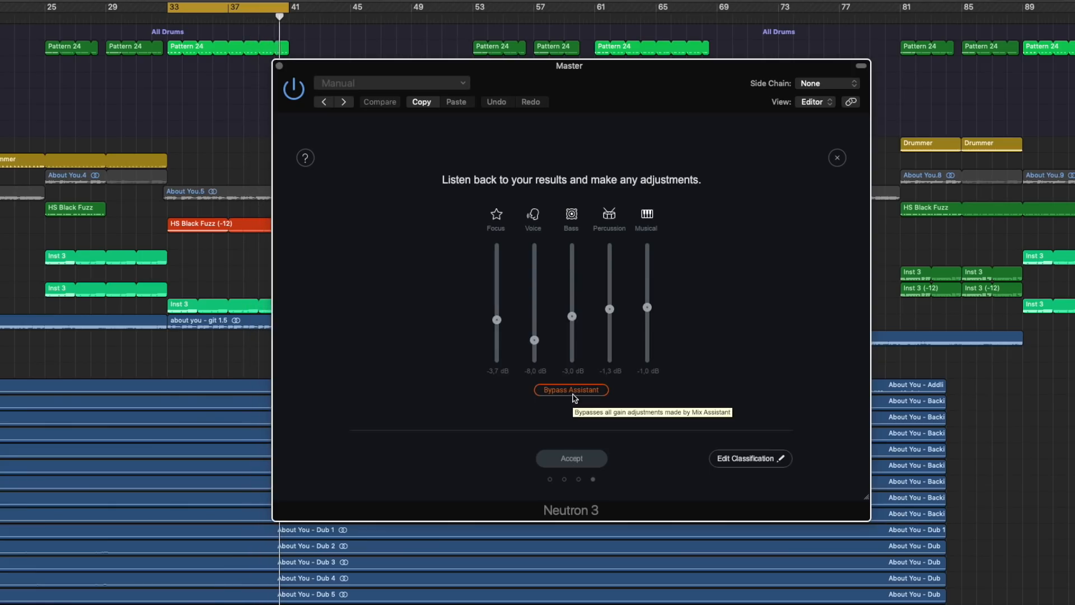